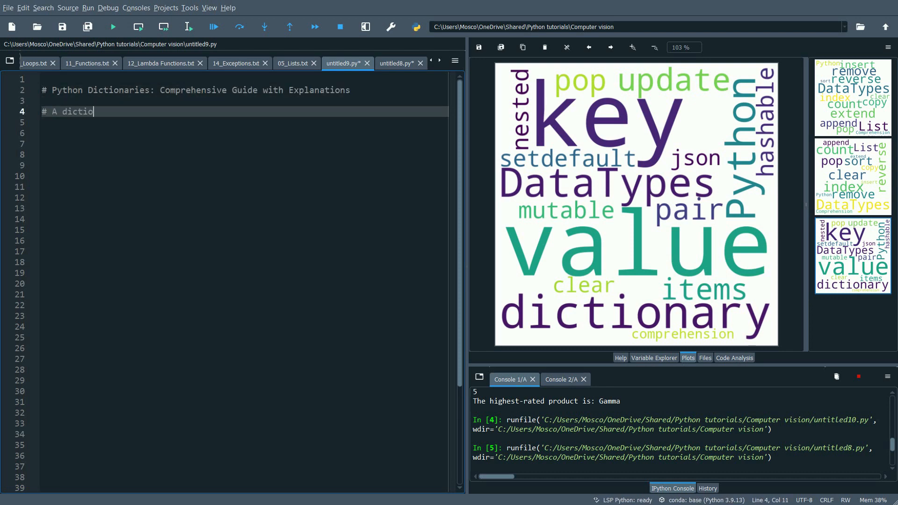
{"action": "type", "text": "nary is initiated with curly b"}
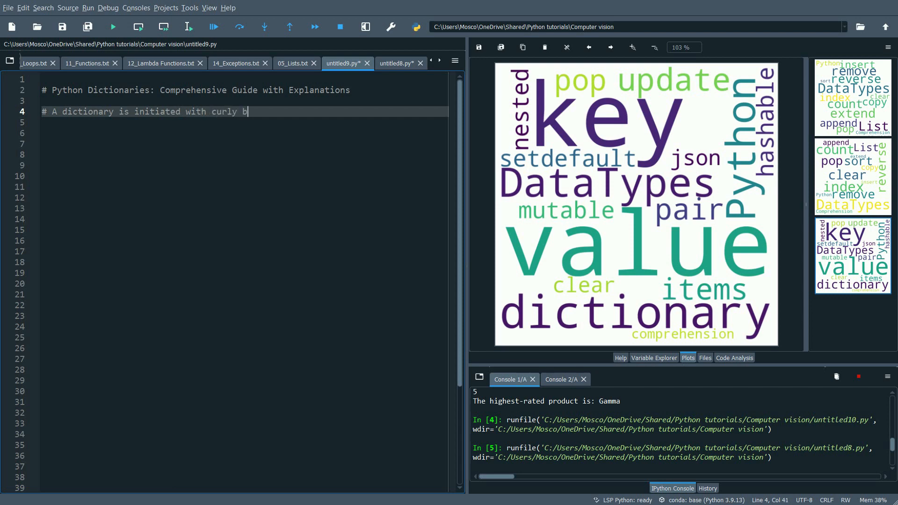
{"action": "type", "text": "races."}
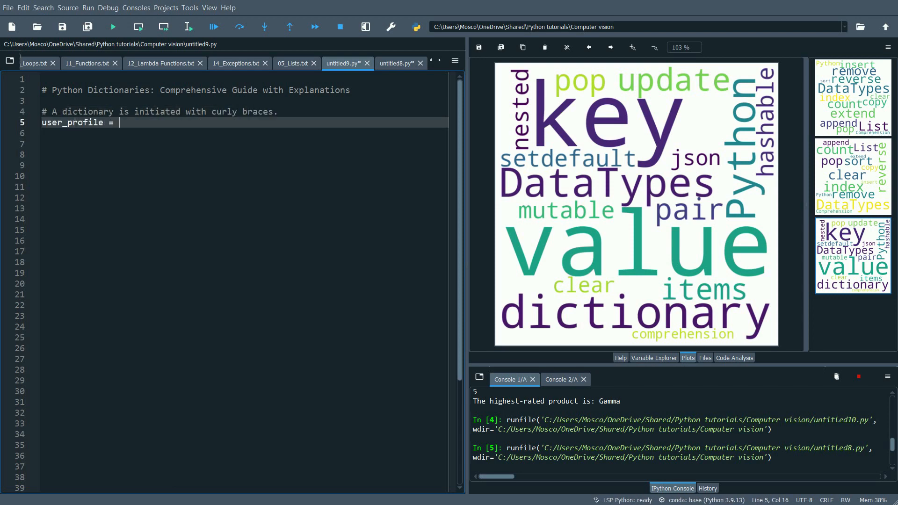
{"action": "type", "text": "{\"name\": \"Dr. Clara\","}
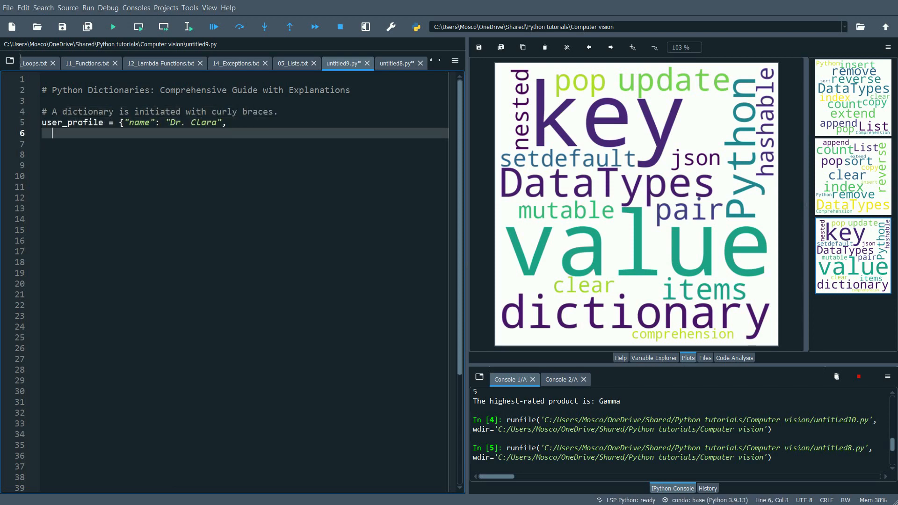
{"action": "type", "text": "\"designation\": \"Lead Data Scientist\", \"experience\": 8"}
{"action": "left_click", "coordinate": [239, 155]}
{"action": "type", "text": "# To r"}
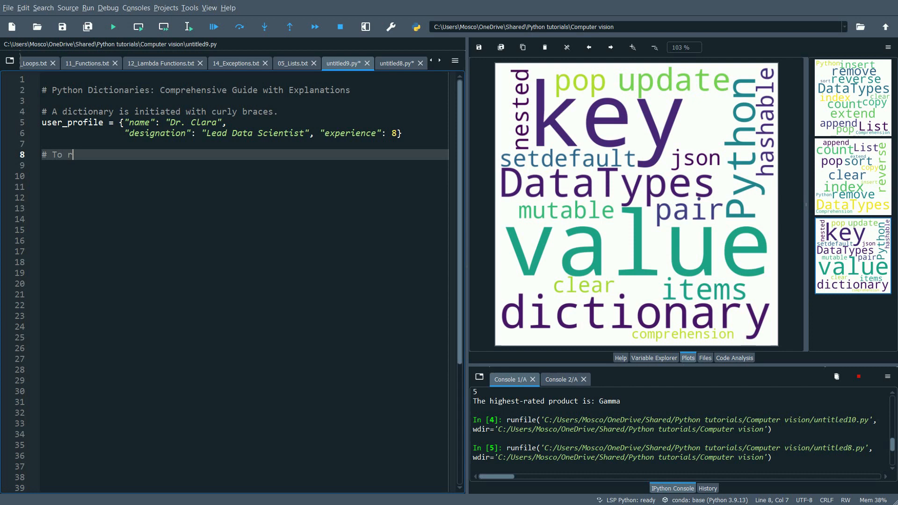
{"action": "type", "text": "etrieve a value, use its key."}
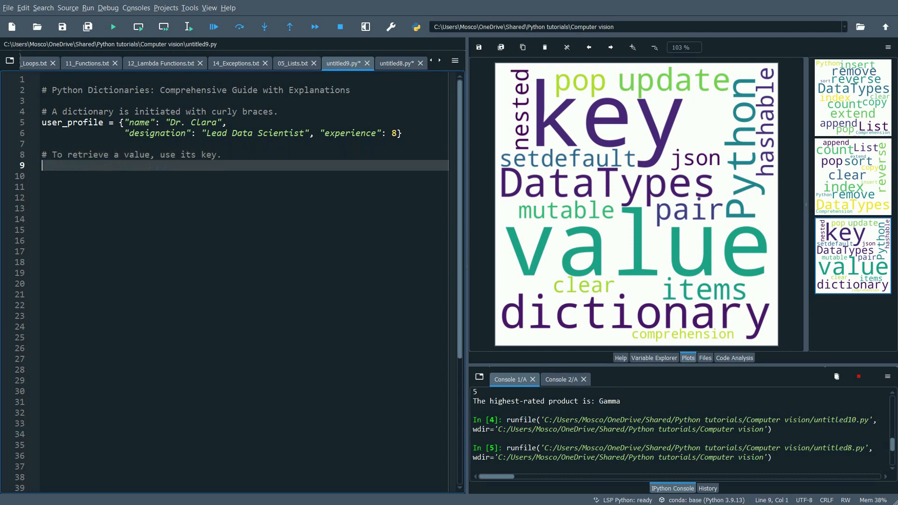
{"action": "type", "text": "designation = user_prof"}
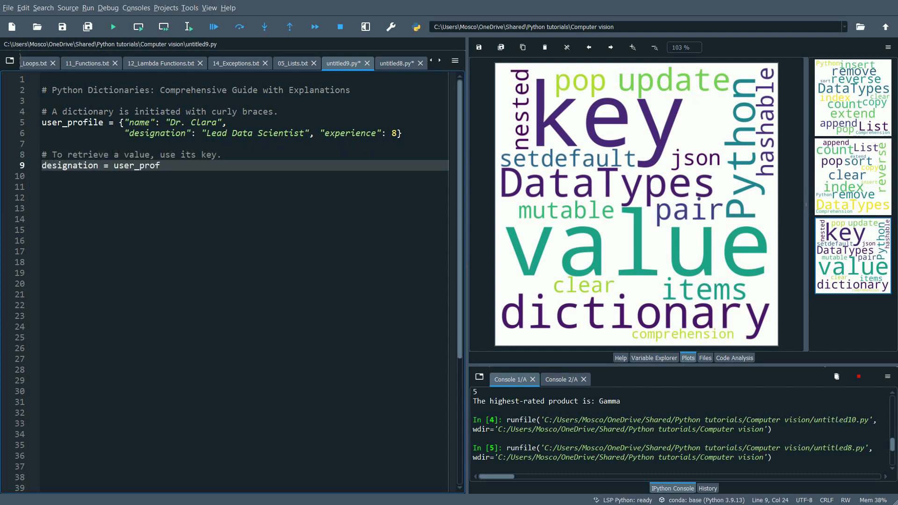
{"action": "type", "text": "ile[\"designation\"]"}
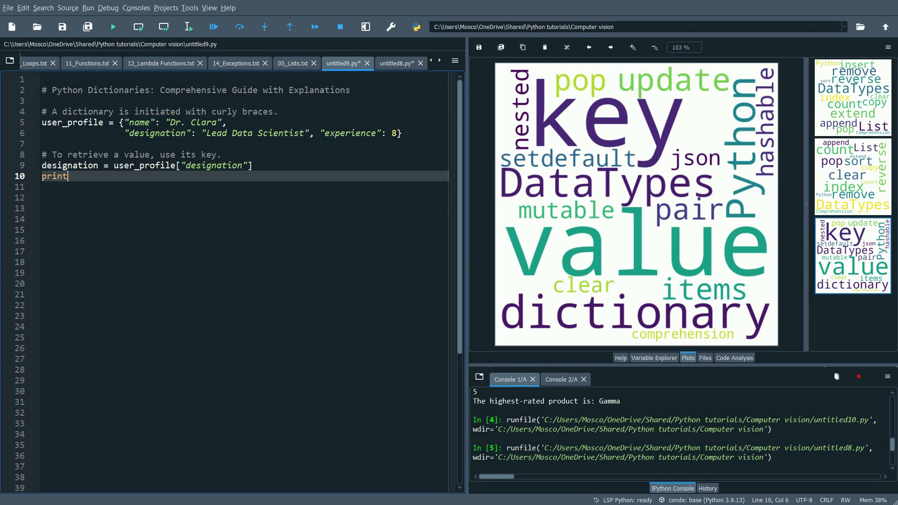
{"action": "type", "text": "(designation)  # Output: Lead"}
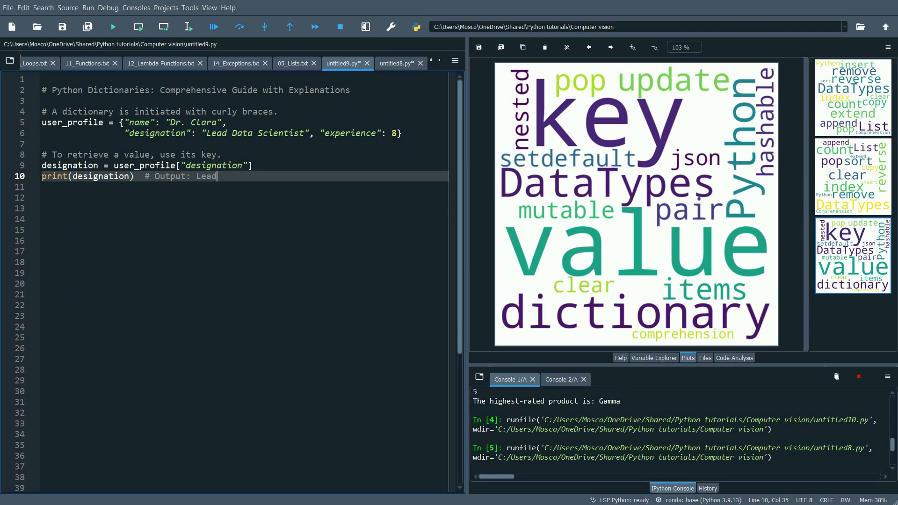
{"action": "type", "text": "Data Scientist"}
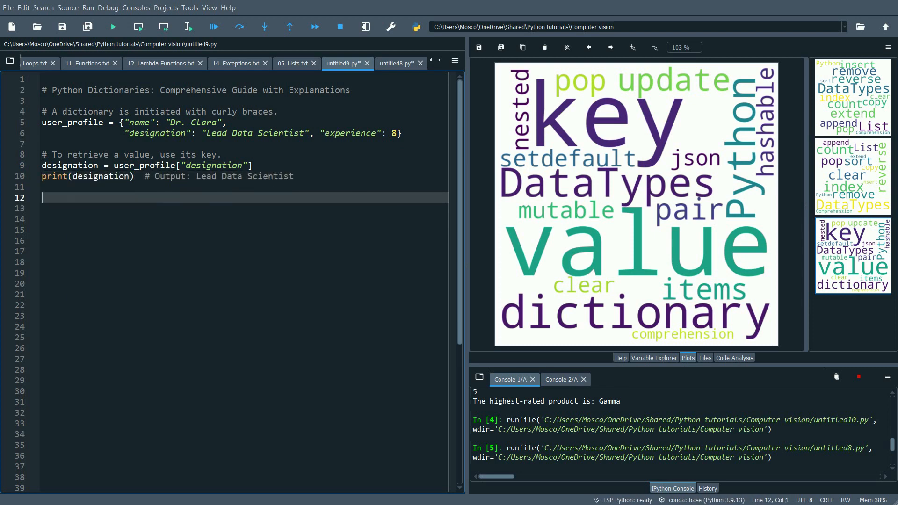
{"action": "type", "text": "# The get() method provides a way to retrieve values safel"}
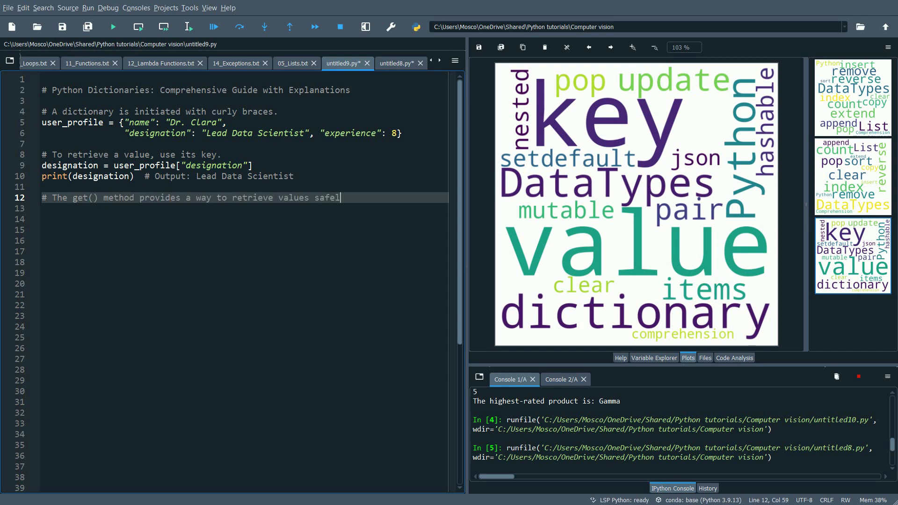
{"action": "type", "text": "y."}
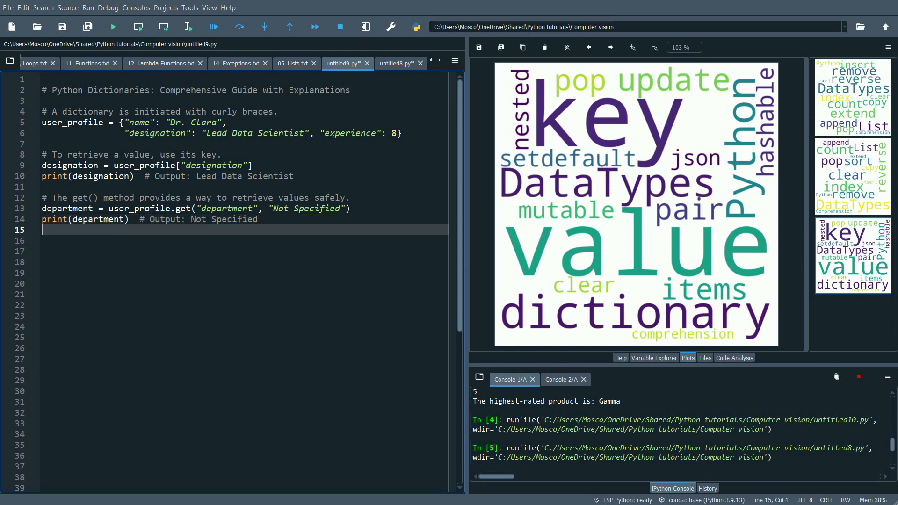
{"action": "type", "text": "# Adding a new key-value pair to a dictionary."}
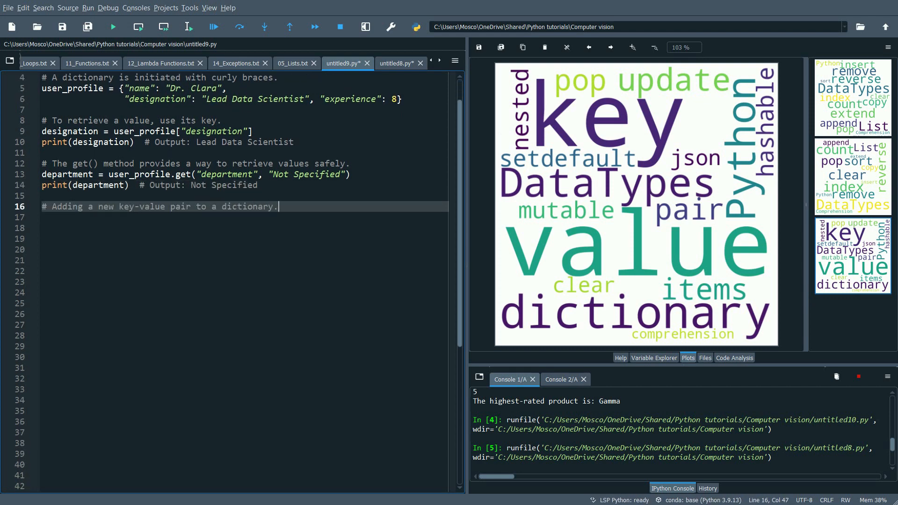
{"action": "type", "text": "user_profile[\"departm\""}
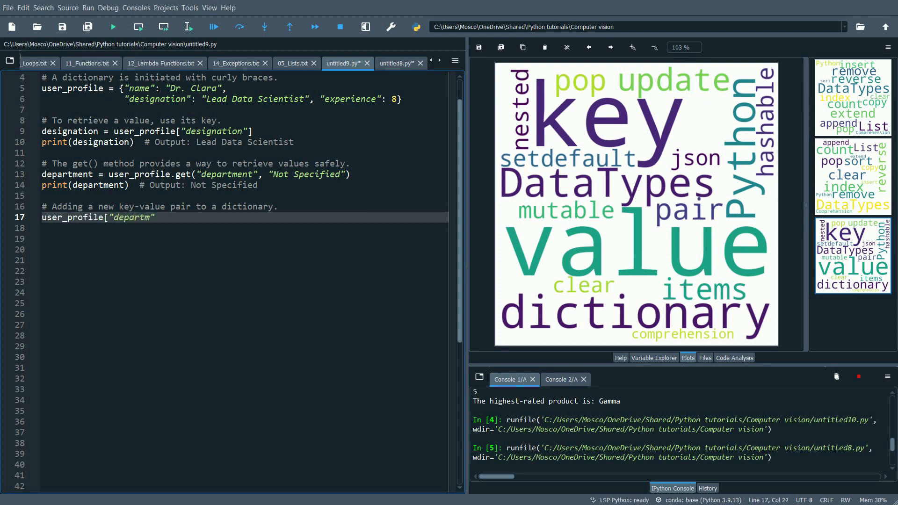
{"action": "type", "text": "ent\"] = \"Data Analytics\""}
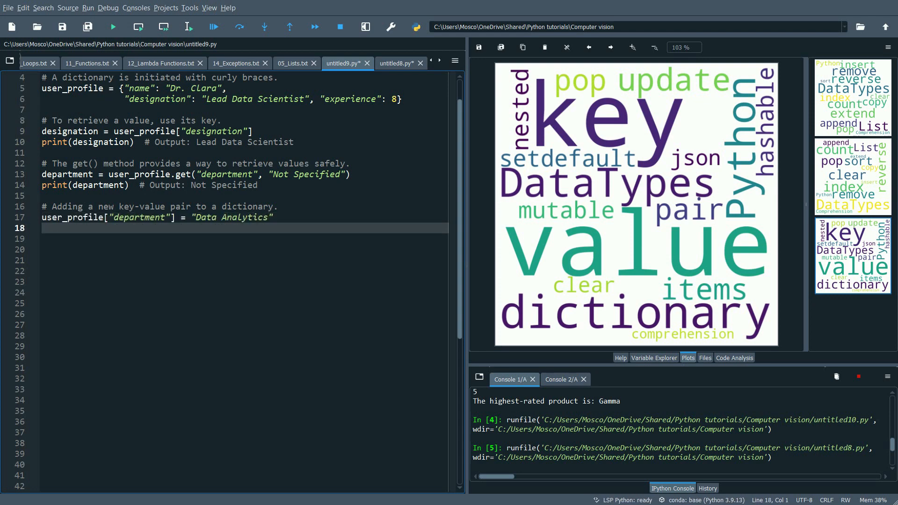
{"action": "type", "text": "# Updating a value using its key."}
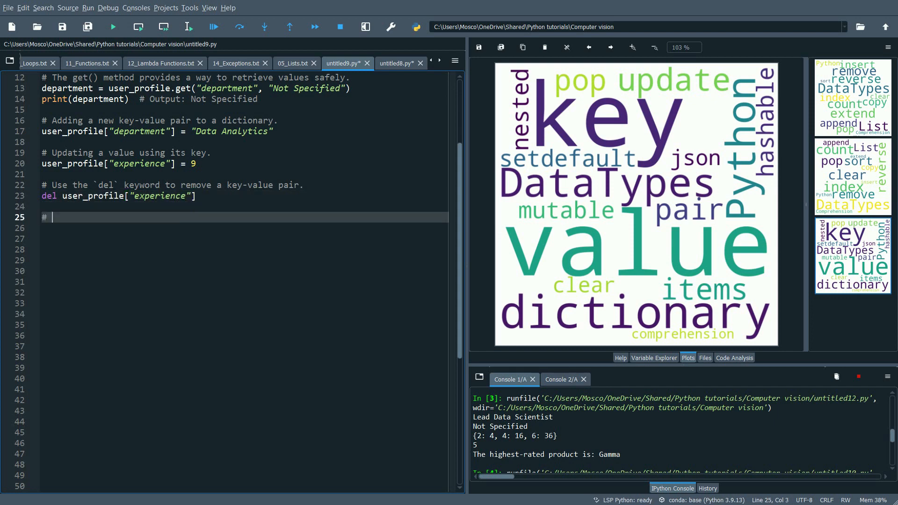
{"action": "type", "text": "The keys() method retrieves all keys"}
{"action": "left_click", "coordinate": [243, 228]}
{"action": "type", "text": "key_set = user_profile.keys("}
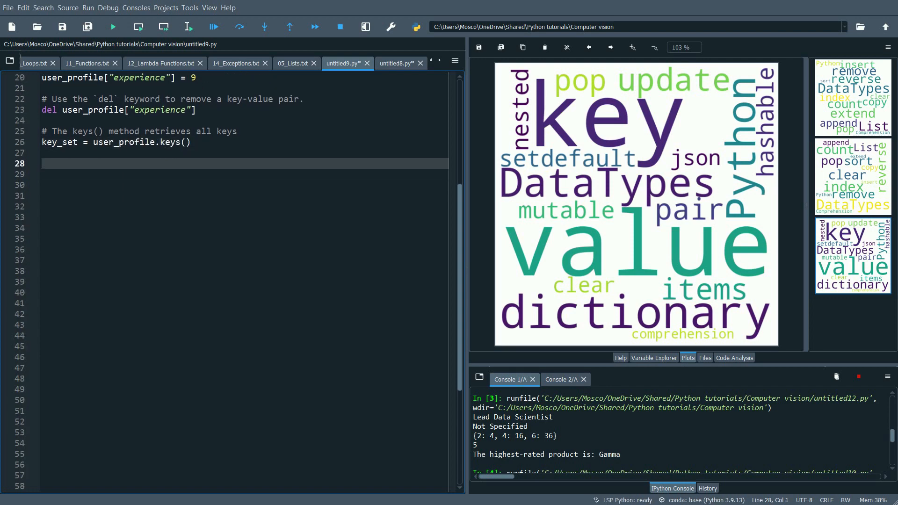
{"action": "type", "text": "# values() fetches all values in a dictionary."}
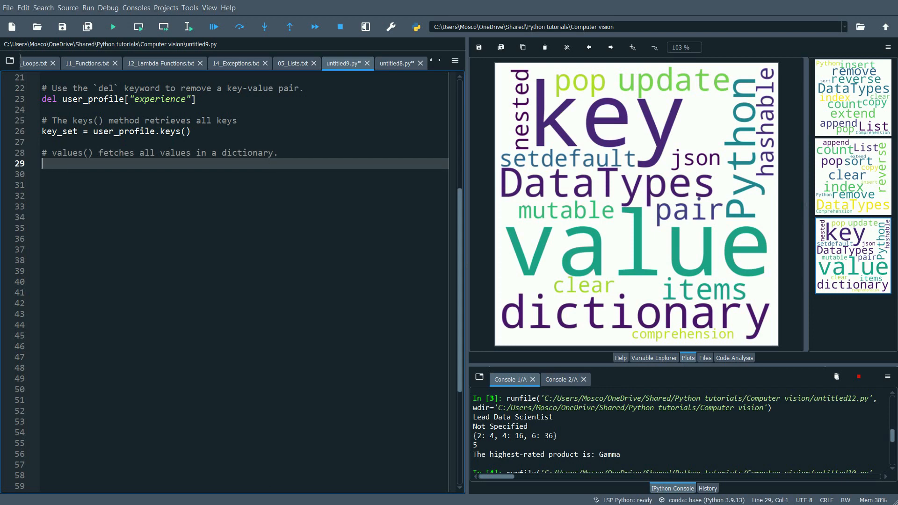
{"action": "type", "text": "value_set = user_profile.valu"}
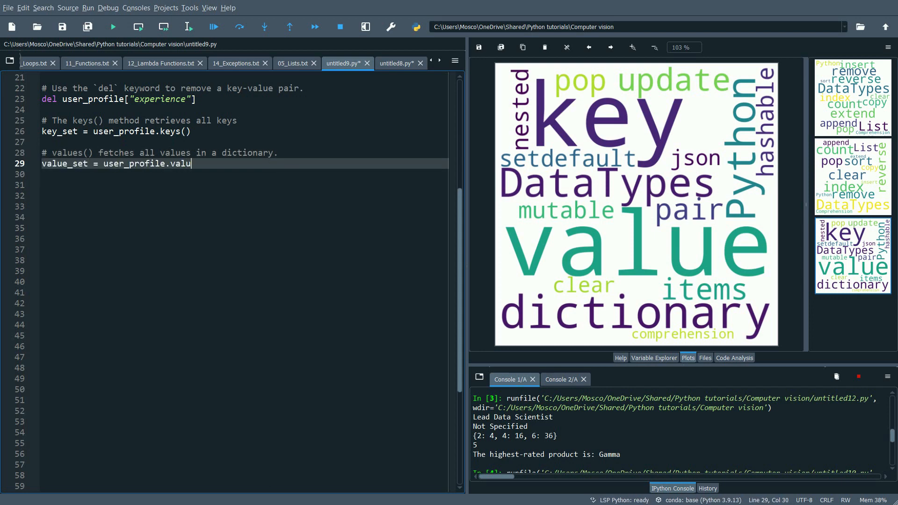
{"action": "type", "text": "es()"}
{"action": "left_click", "coordinate": [238, 185]}
{"action": "type", "text": "# For a combined view of keys and values, use the items"}
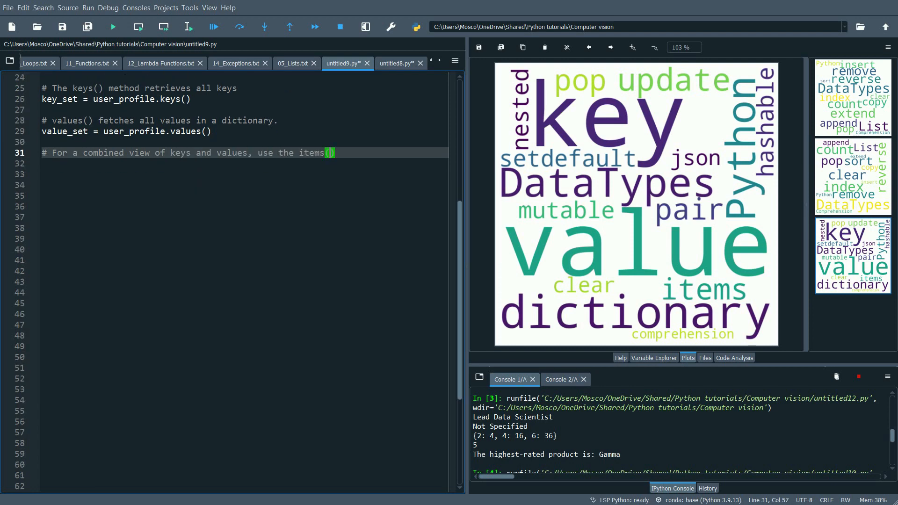
{"action": "type", "text": "() method."}
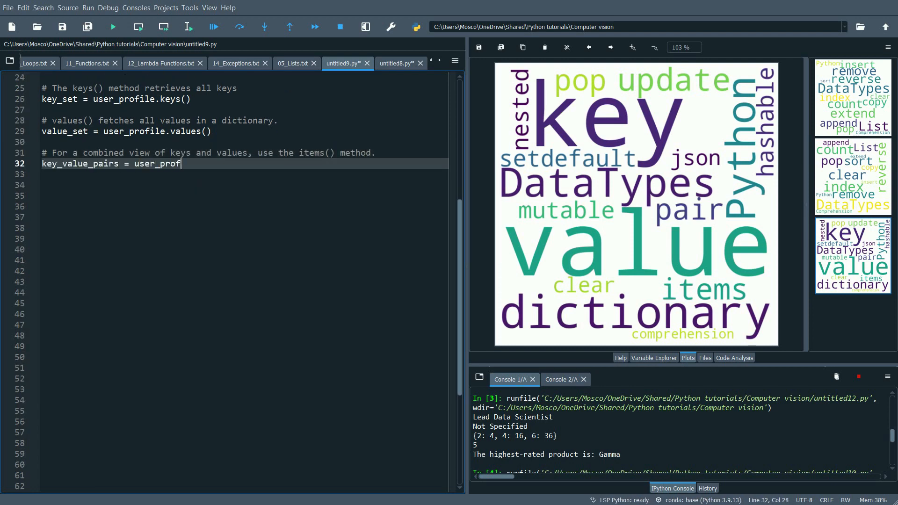
{"action": "type", "text": "ile.items()"}
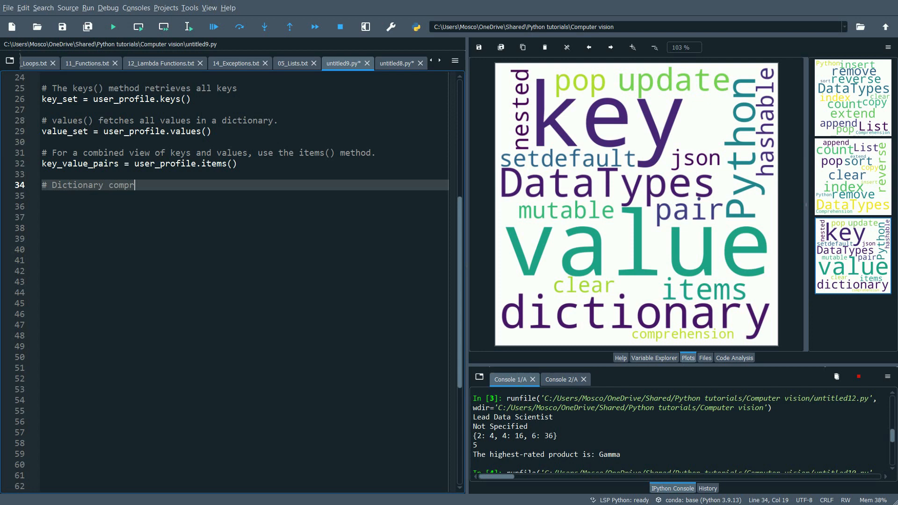
{"action": "type", "text": "ehensions allow for concise and efficient dictionary creation"}
{"action": "left_click", "coordinate": [244, 195]}
{"action": "type", "text": "squared_values = {x: x"}
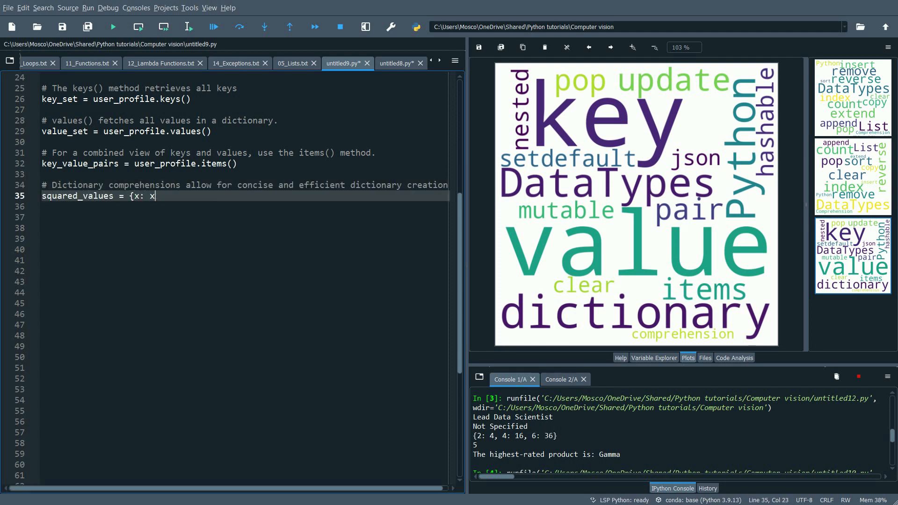
{"action": "type", "text": "**2 for x in (2, 4, 6)}"}
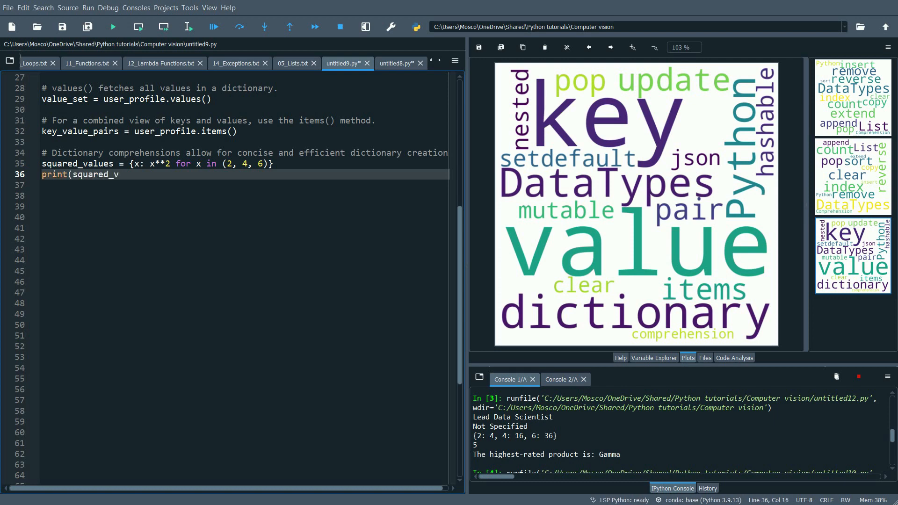
{"action": "type", "text": "alues)  # Output: {2: 4, 4: 16, 6: 36}"}
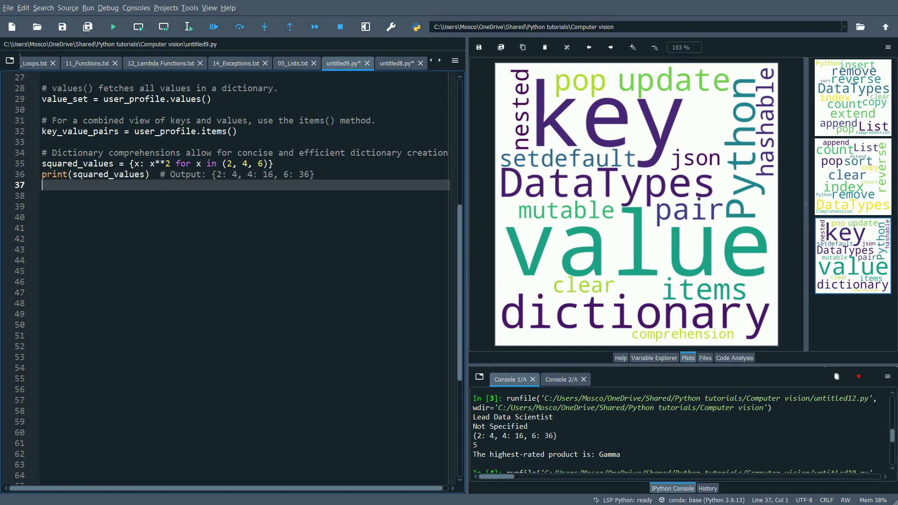
{"action": "type", "text": "# Nested dictionaries are dictionaries within dictionaries"}
{"action": "left_click", "coordinate": [244, 206]}
{"action": "type", "text": "employee_data = {"}
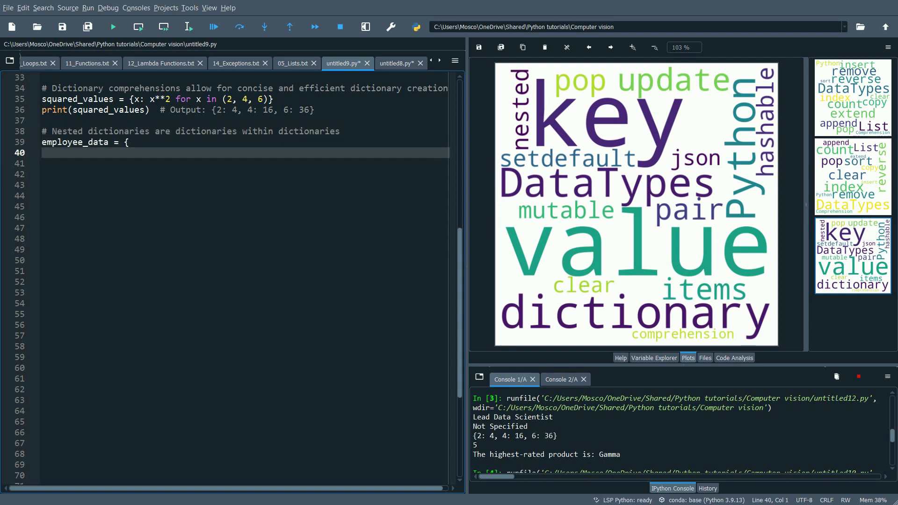
{"action": "type", "text": "\"Dr. Clara\": {\"designation\": \"Lead \""}
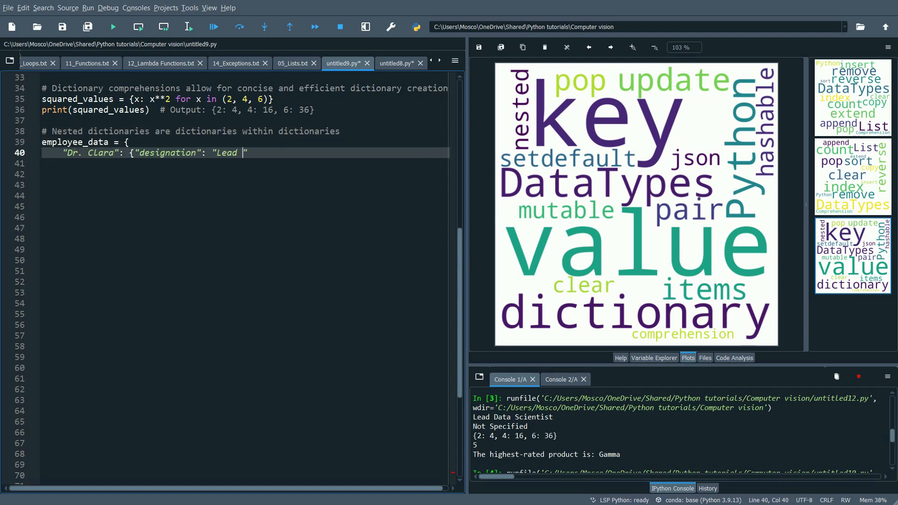
{"action": "type", "text": "Data Scientist\", \"years\": 8},"}
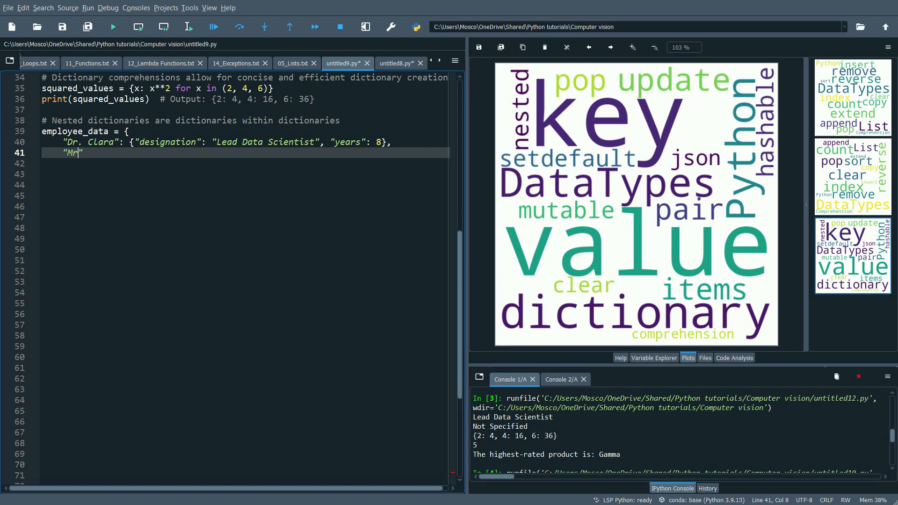
{"action": "type", "text": ". Alex\": {\"designation\": \"Senior Engineer\", \"years\": 5"}
{"action": "left_click", "coordinate": [243, 185]}
{"action": "type", "text": "# Accessing nested dictionaries requires referencing keys s"}
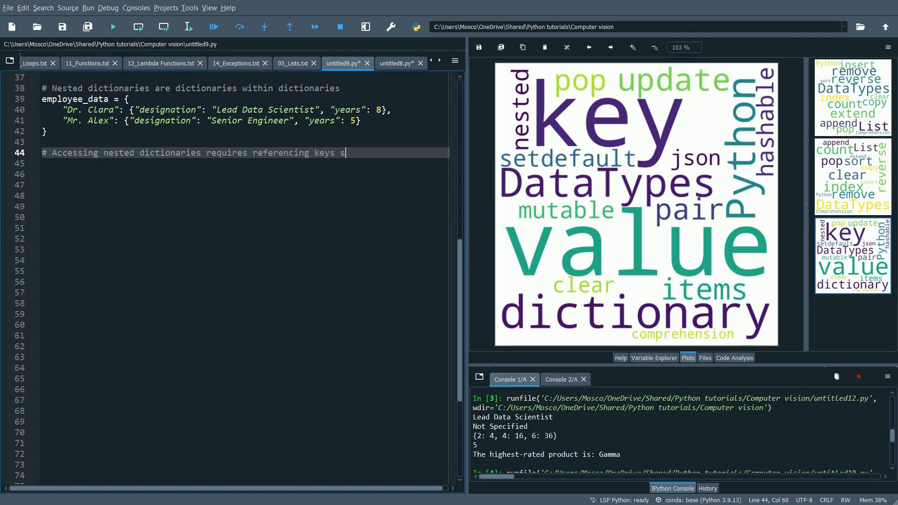
{"action": "type", "text": "equentially."}
{"action": "left_click", "coordinate": [243, 206]}
{"action": "type", "text": "feedback_scores = {\"Alpha\": 4"}
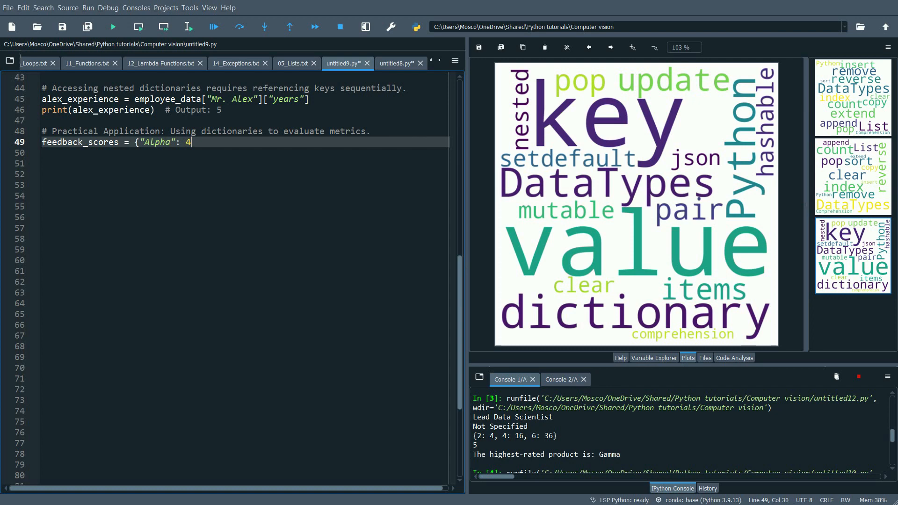
{"action": "type", "text": ".5, \"Beta\": 3.8, \"Gamma\": 4.7}"}
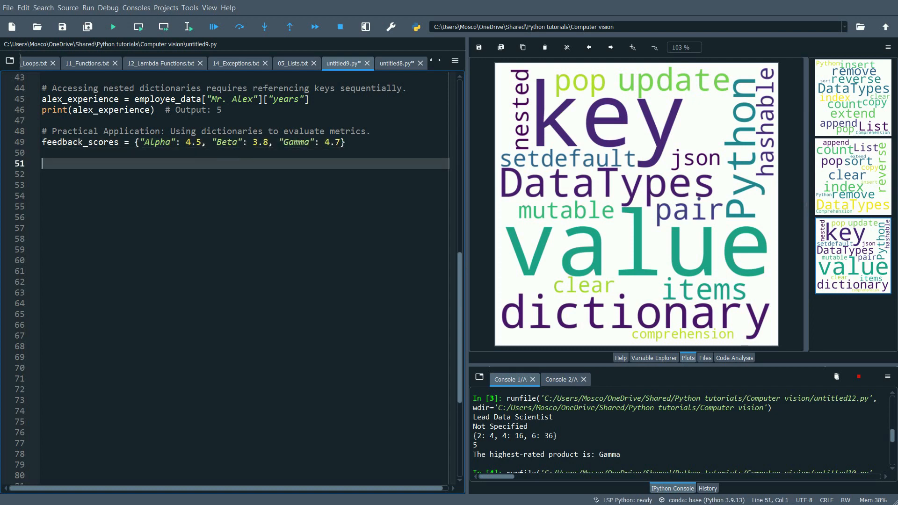
{"action": "type", "text": "# To determine the key with the maximum value, use the max function."}
{"action": "type", "text": "superior_product"}
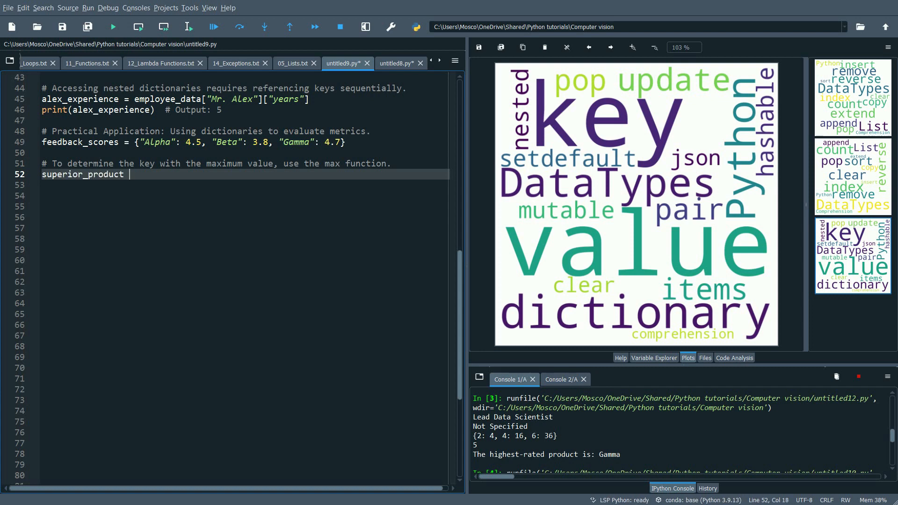
{"action": "type", "text": "= max(feedback_scores, key=feedback_scores.get)"}
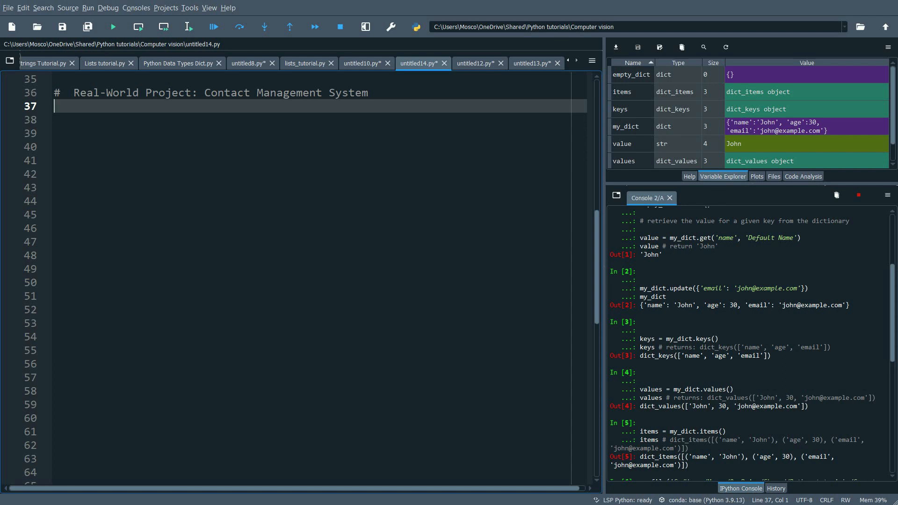
{"action": "type", "text": "\"\"\""}
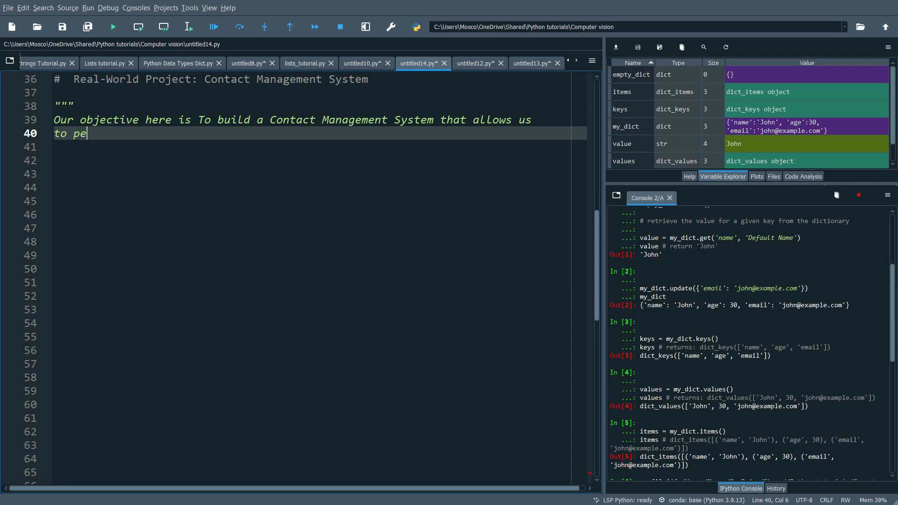
{"action": "type", "text": "rform CRUD operations."}
{"action": "left_click", "coordinate": [320, 146]}
{"action": "type", "text": "We'll take user input and create an int"}
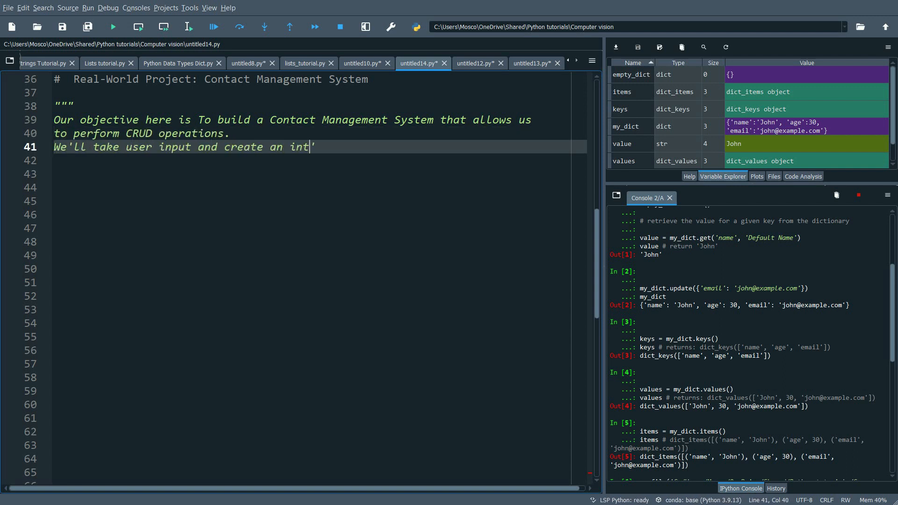
{"action": "type", "text": "eractive interface."}
{"action": "left_click", "coordinate": [320, 188]}
{"action": "type", "text": "def main():"}
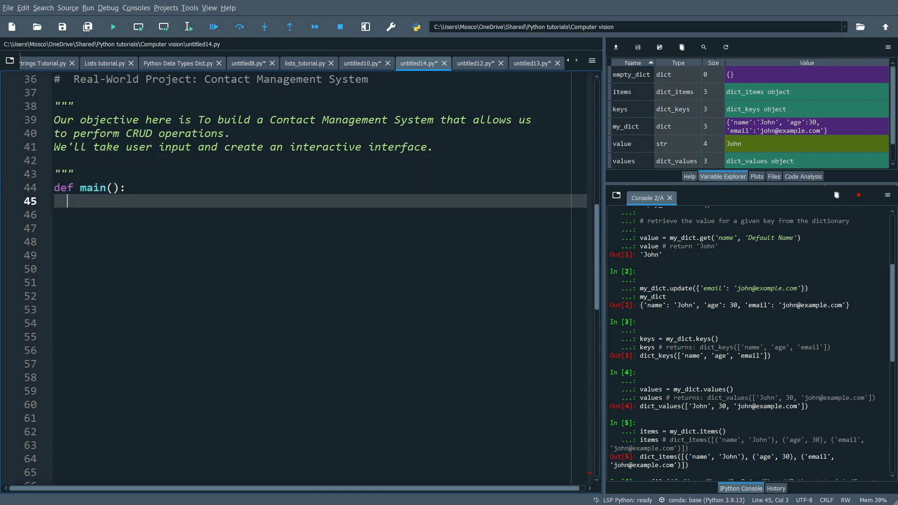
{"action": "type", "text": "contacts = {}"}
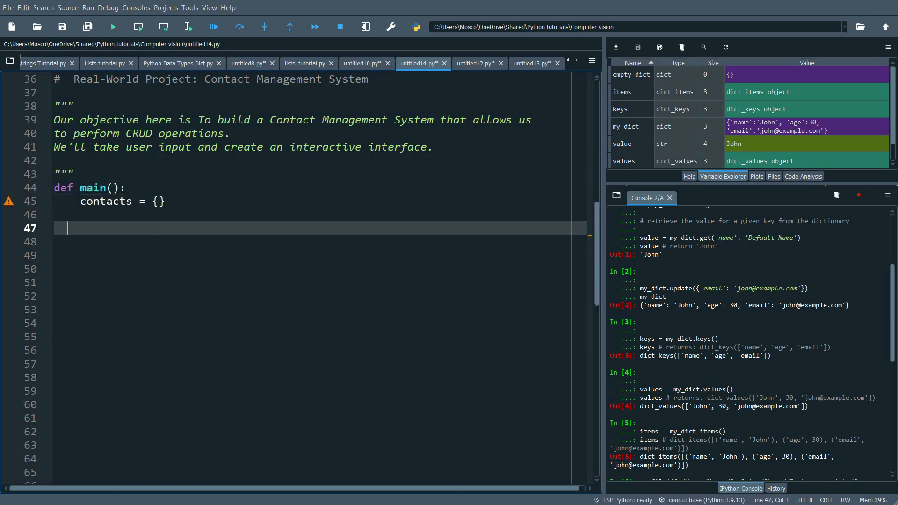
{"action": "type", "text": "def add_contact():"}
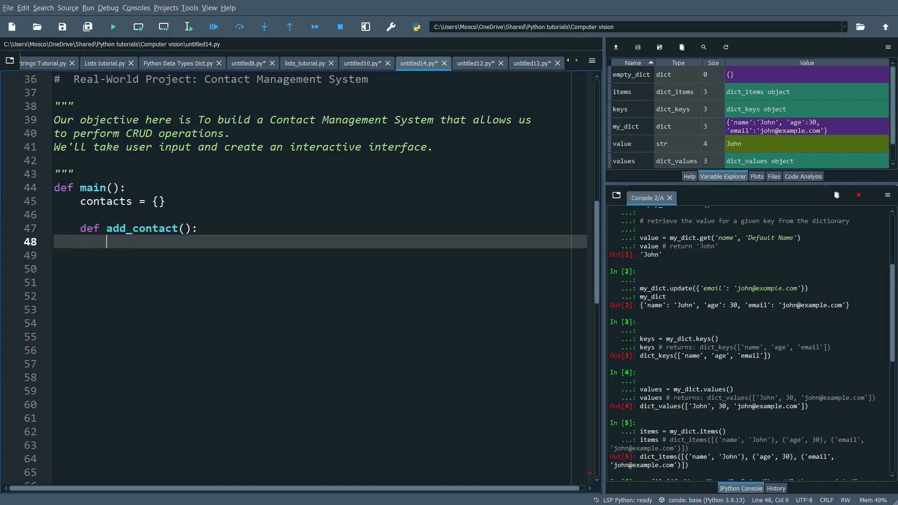
{"action": "type", "text": "name = input(\"Enter the name: \")"}
{"action": "left_click", "coordinate": [320, 256]}
{"action": "type", "text": "phone = input(\"Enter the phone number: "}
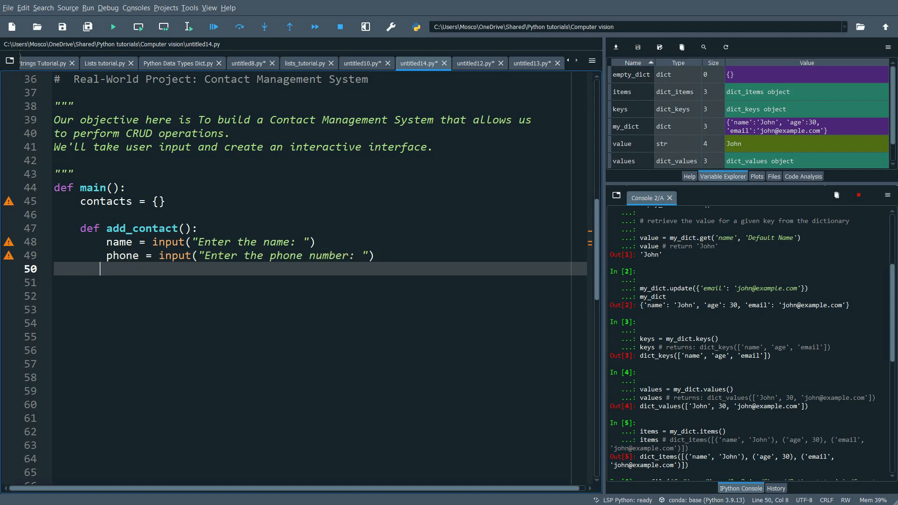
{"action": "type", "text": "email = input(\"Enter the email: \")"}
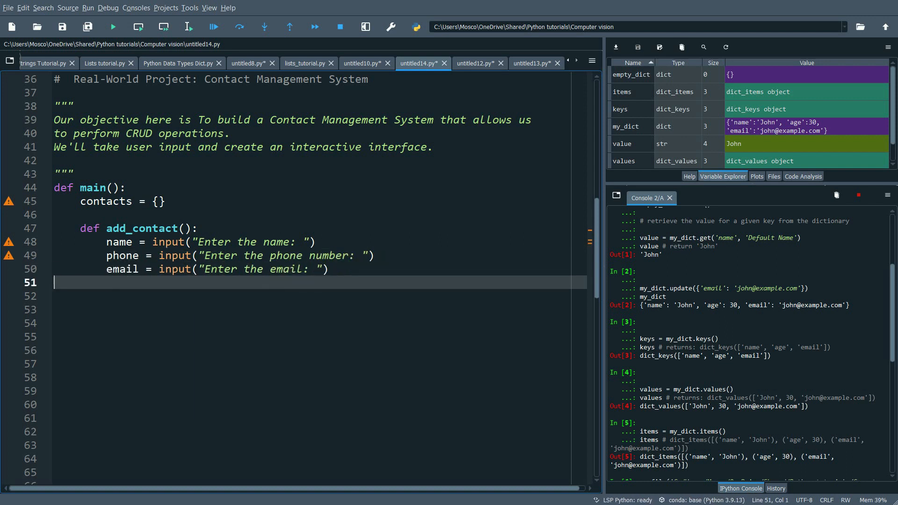
{"action": "type", "text": "contacts[name] = {'"}
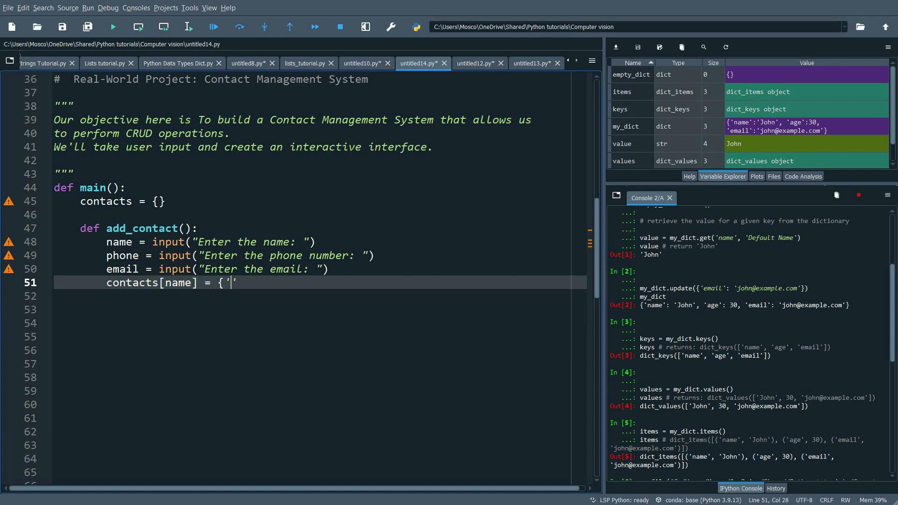
{"action": "type", "text": "phone': phone, 'email': email}"}
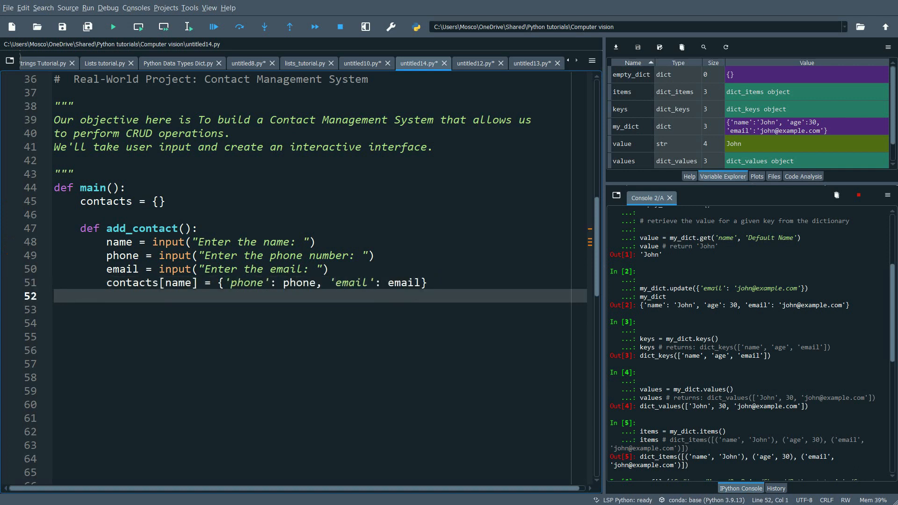
{"action": "type", "text": "def display_contacts():"}
{"action": "left_click", "coordinate": [320, 351]}
{"action": "type", "text": "print(f\"Name: {name}, Phone: {"}
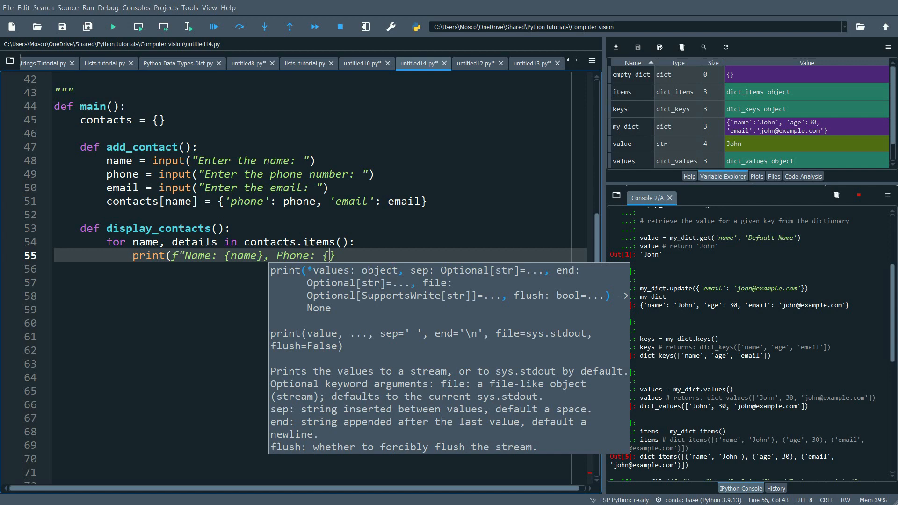
{"action": "type", "text": "details['phone']}, Email: {details['e"}
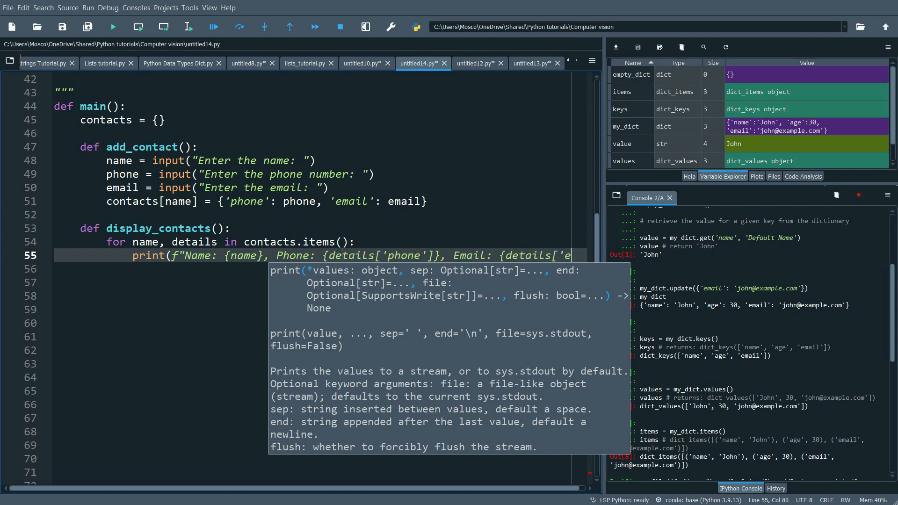
{"action": "type", "text": "def u"}
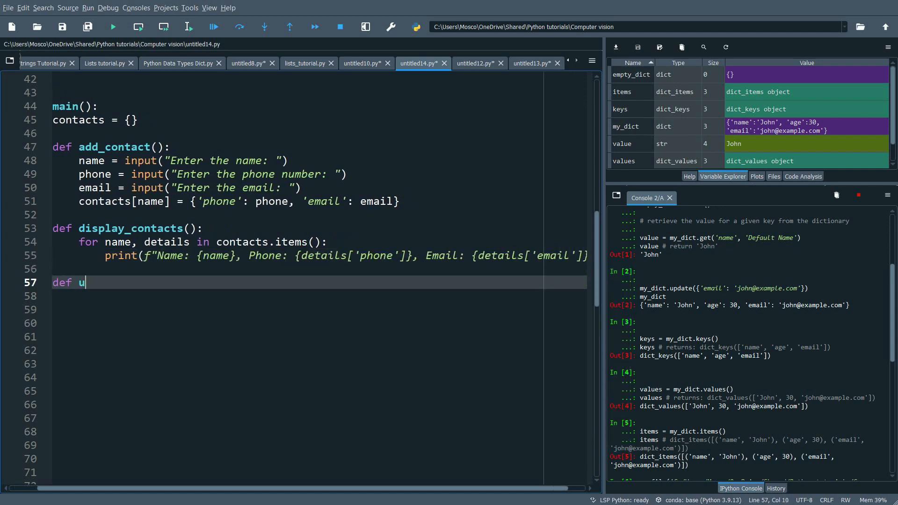
{"action": "type", "text": "pdate_contact():"}
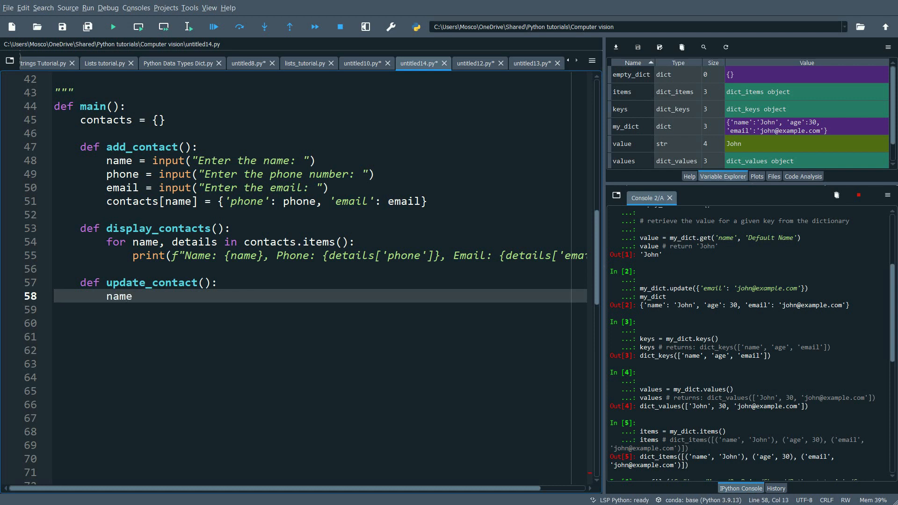
{"action": "type", "text": "= input(\"Enter the name of the contact you wish to update: \")"}
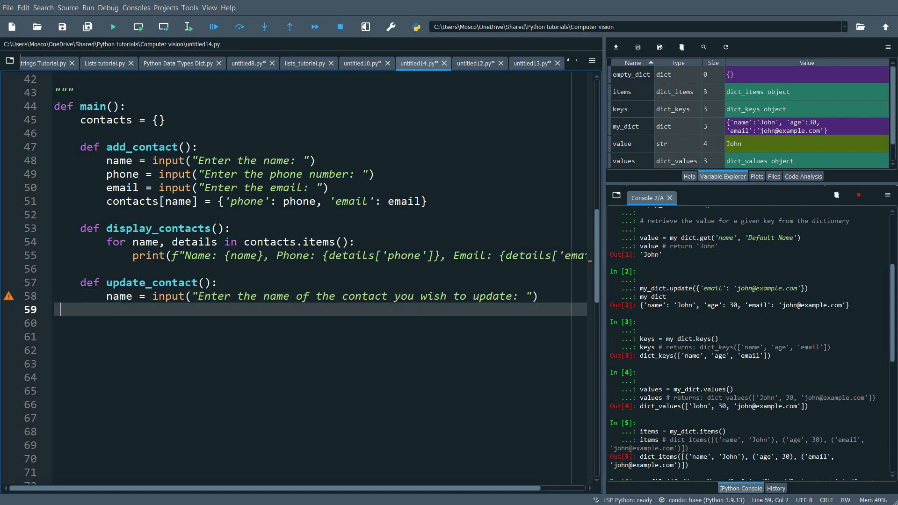
{"action": "type", "text": "if name in contacts:"}
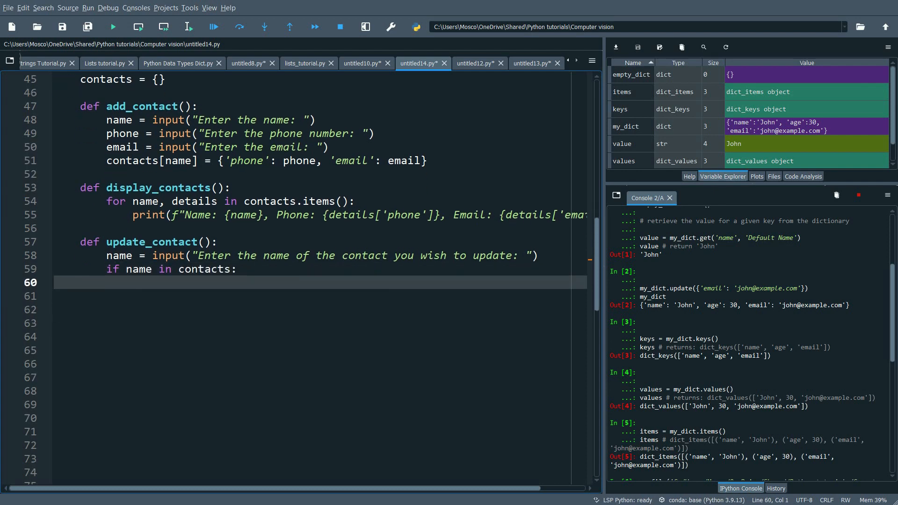
{"action": "type", "text": "phone = input(\"Enter the new phone number (or press Enter to skip):"}
{"action": "left_click", "coordinate": [320, 296]}
{"action": "type", "text": "em"}
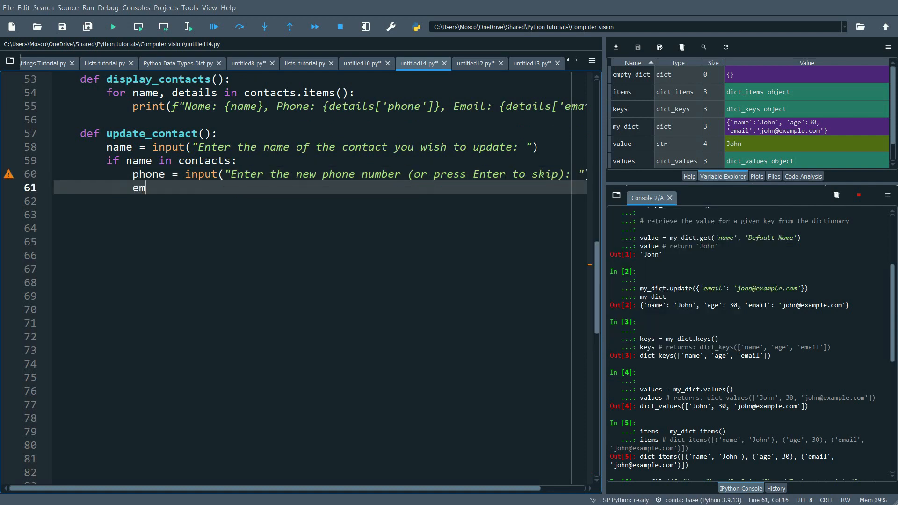
{"action": "type", "text": "ail = input(\"Enter the new email (or press Enter to skip): \""}
{"action": "left_click", "coordinate": [319, 201]}
{"action": "type", "text": "if phone:"}
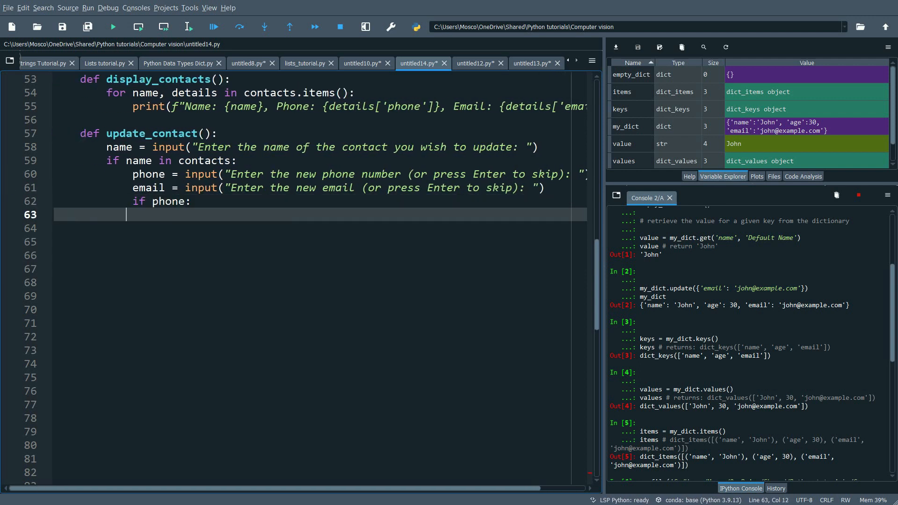
{"action": "type", "text": "contacts[name]['phone'] = phone"}
{"action": "left_click", "coordinate": [320, 228]}
{"action": "type", "text": "if email:"}
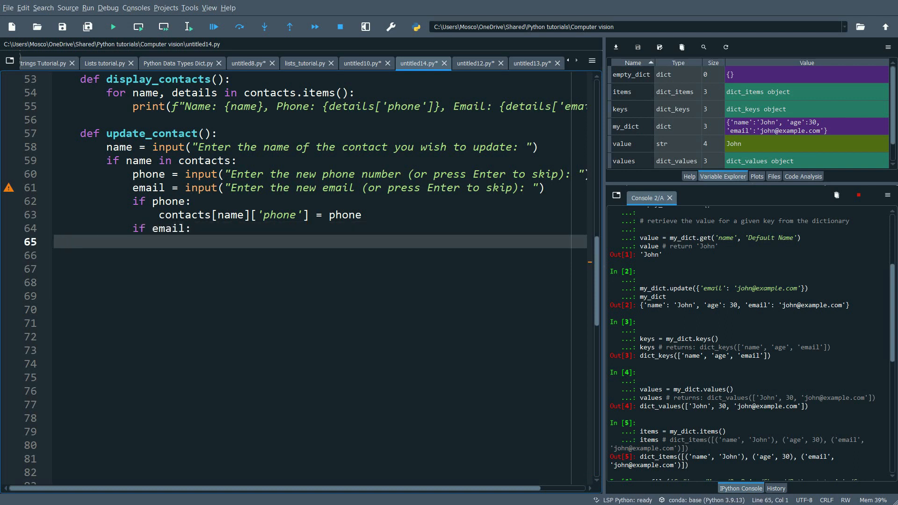
{"action": "type", "text": "contacts[name][]"}
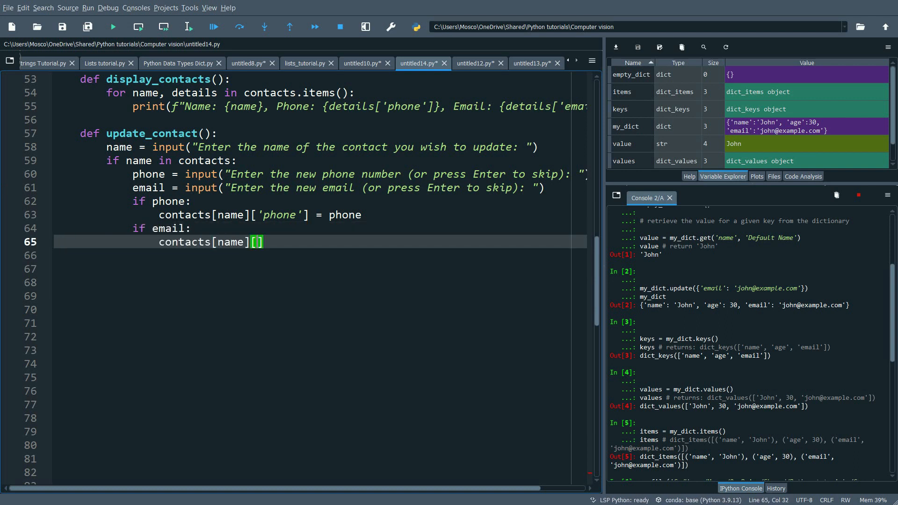
{"action": "type", "text": "'email'] = email"}
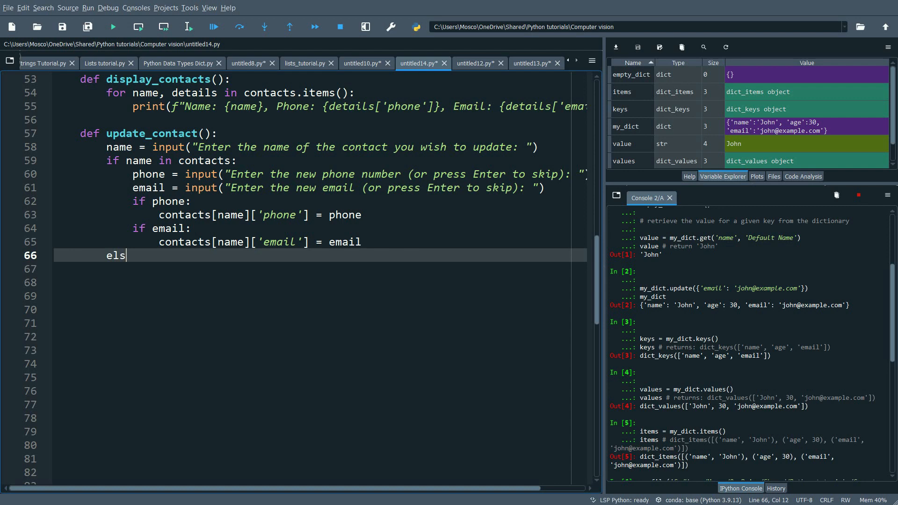
{"action": "type", "text": "e:"}
{"action": "left_click", "coordinate": [320, 269]}
{"action": "type", "text": "print(\"Contact not found."}
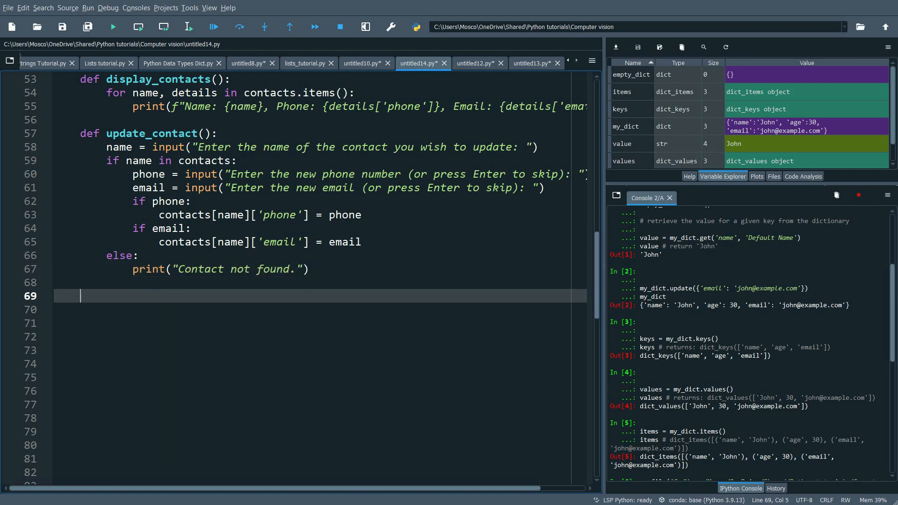
{"action": "type", "text": "def delete_contact():"}
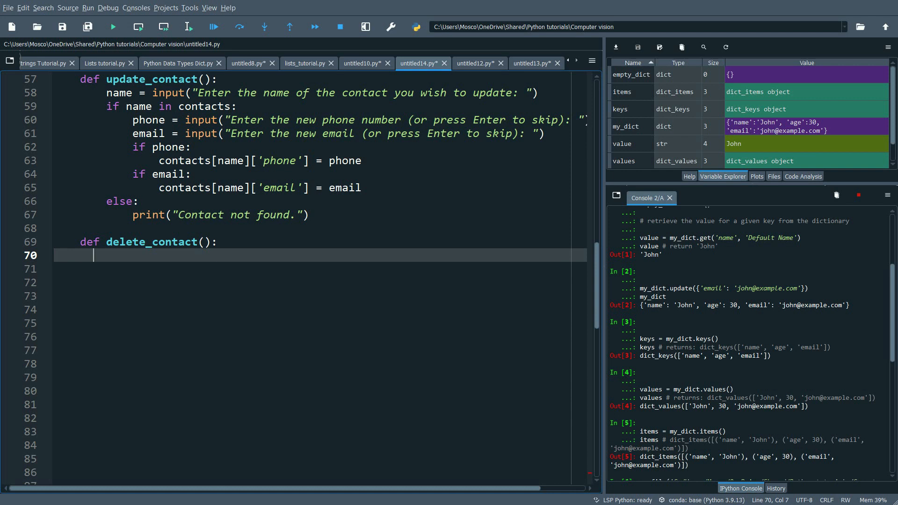
{"action": "type", "text": "name = input(\"Enter the name of th"}
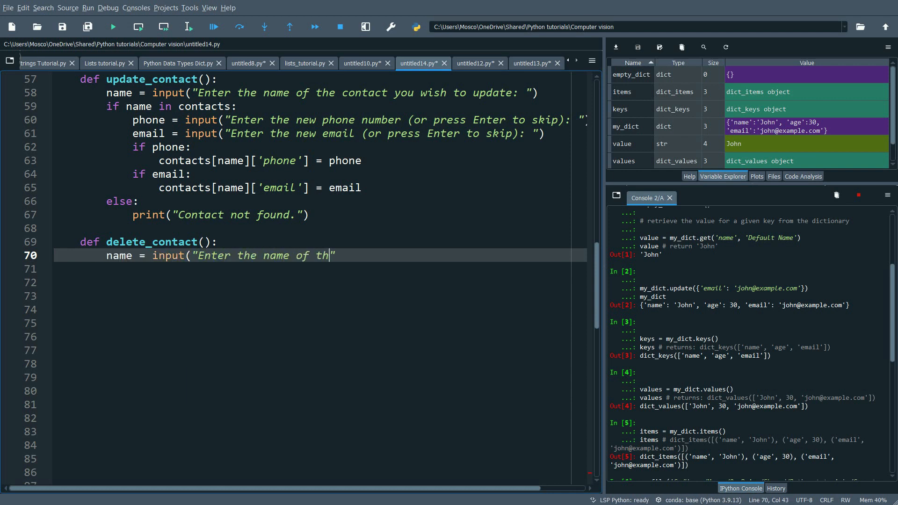
{"action": "type", "text": "e contact you wish to delete: \")"}
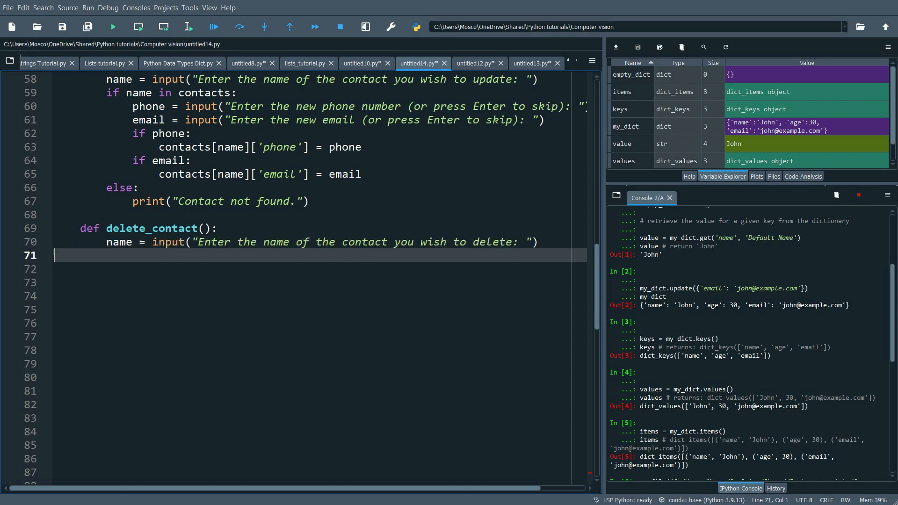
{"action": "type", "text": "if name in contacts:"}
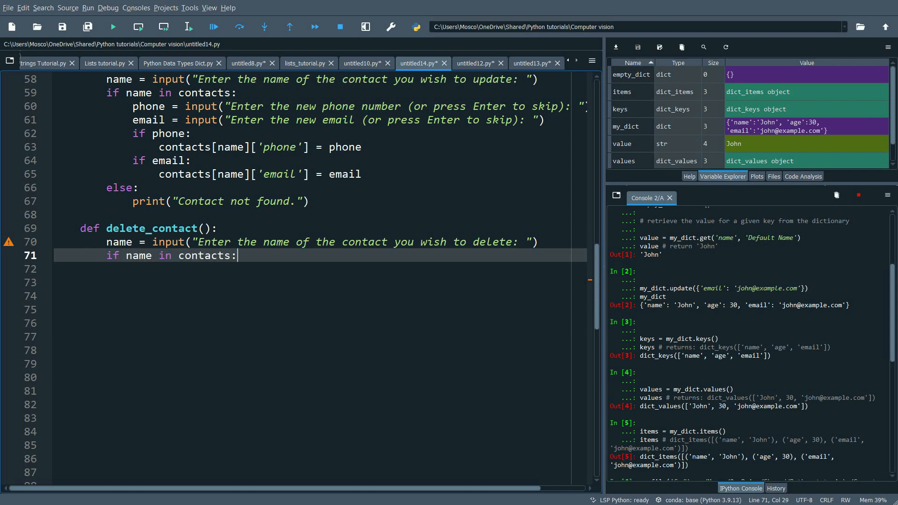
{"action": "type", "text": "del contacts[name"}
{"action": "left_click", "coordinate": [320, 283]}
{"action": "type", "text": "else:"}
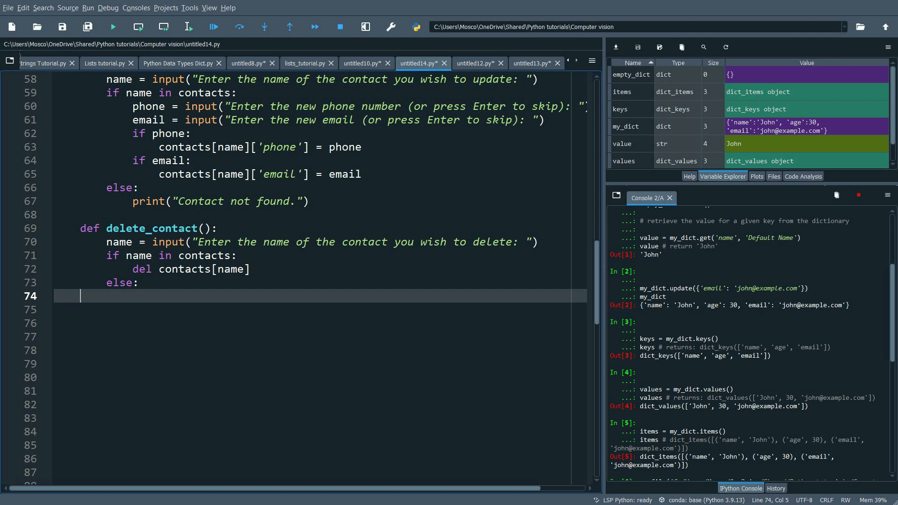
{"action": "type", "text": "print(\"Contact not found.\")"}
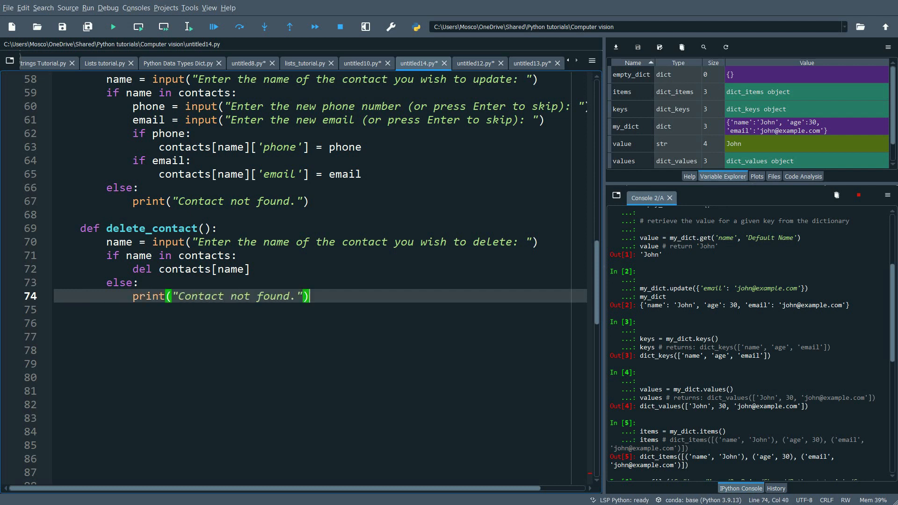
{"action": "type", "text": "def search_co"}
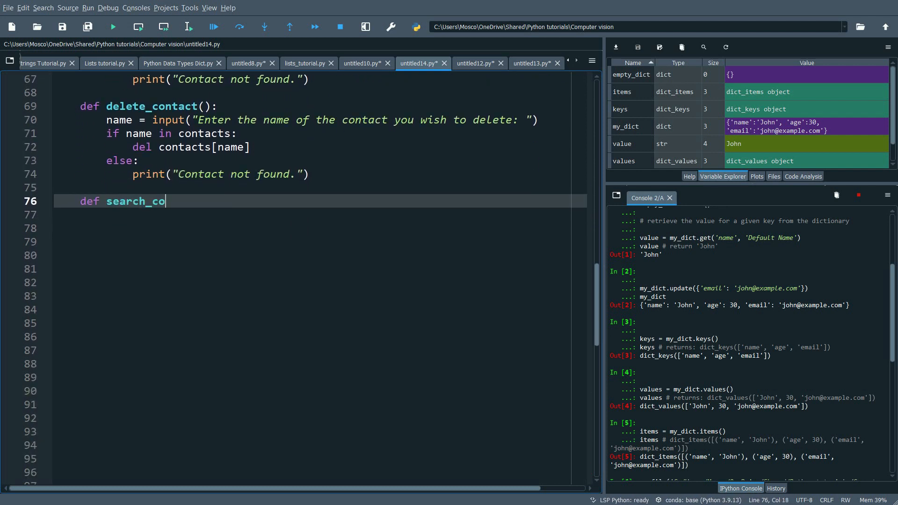
{"action": "type", "text": "ntact():"}
{"action": "left_click", "coordinate": [320, 215]}
{"action": "type", "text": "name = input(\"Enter the name of the contact you wish to search for: "}
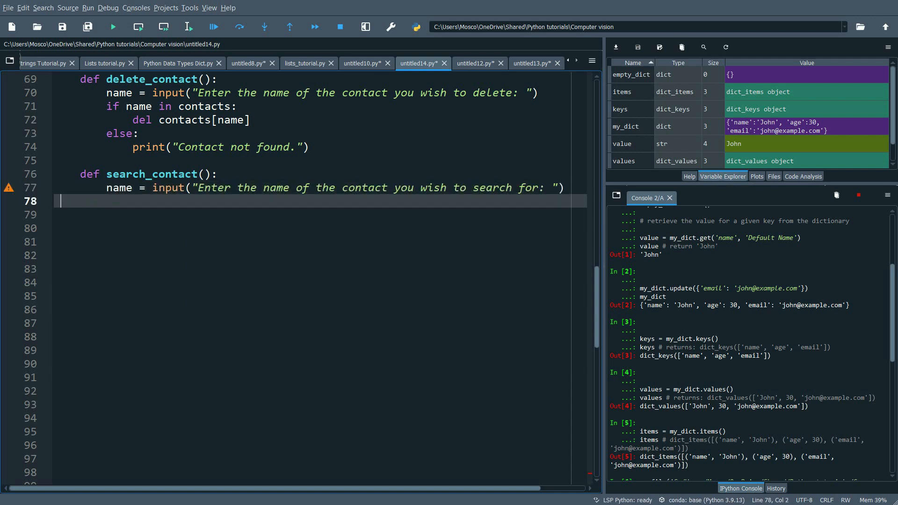
{"action": "type", "text": "if name in contacts:"}
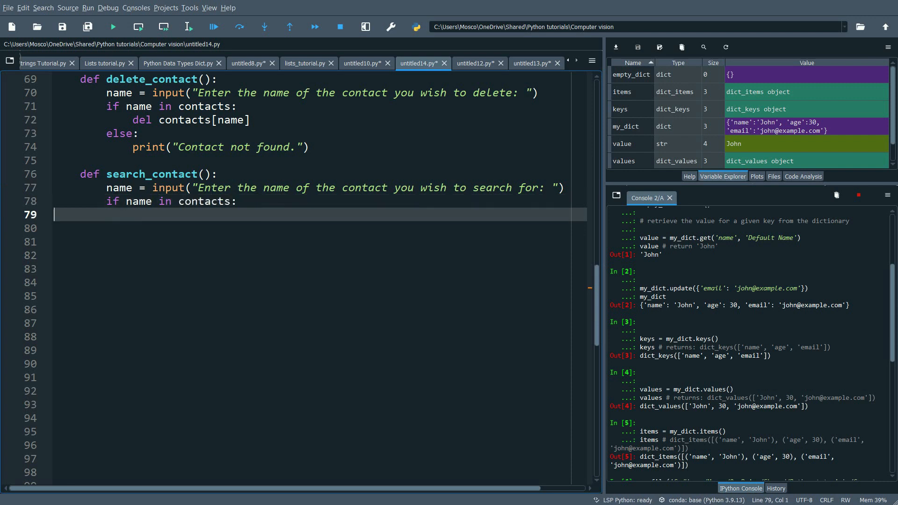
{"action": "type", "text": "details = contacts[name"}
{"action": "left_click", "coordinate": [320, 227]}
{"action": "type", "text": "print(f\"Name:"}
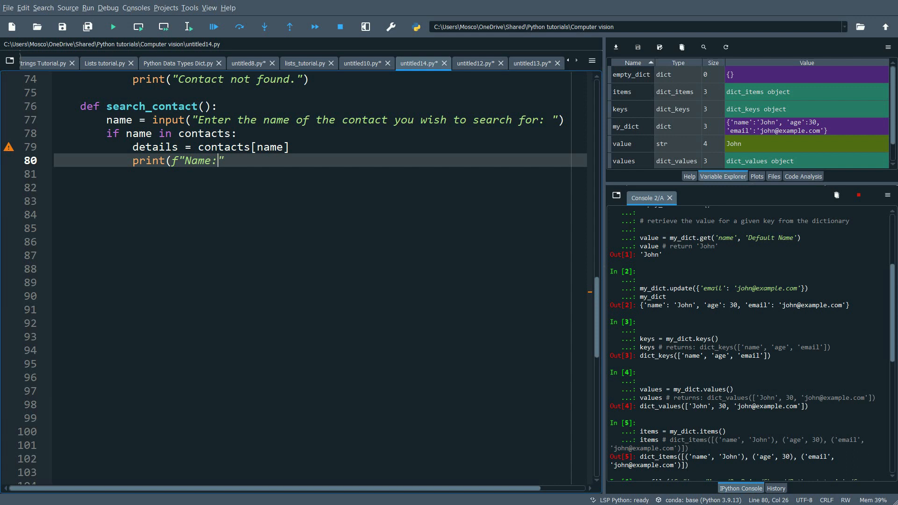
{"action": "type", "text": "{name}, Phone: {details['phone']}, Email: {details['ema"}
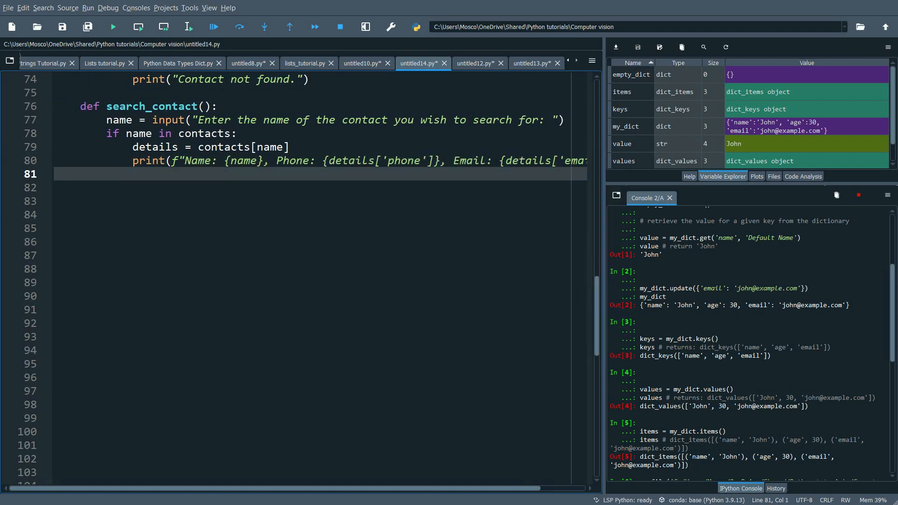
{"action": "type", "text": "else:"}
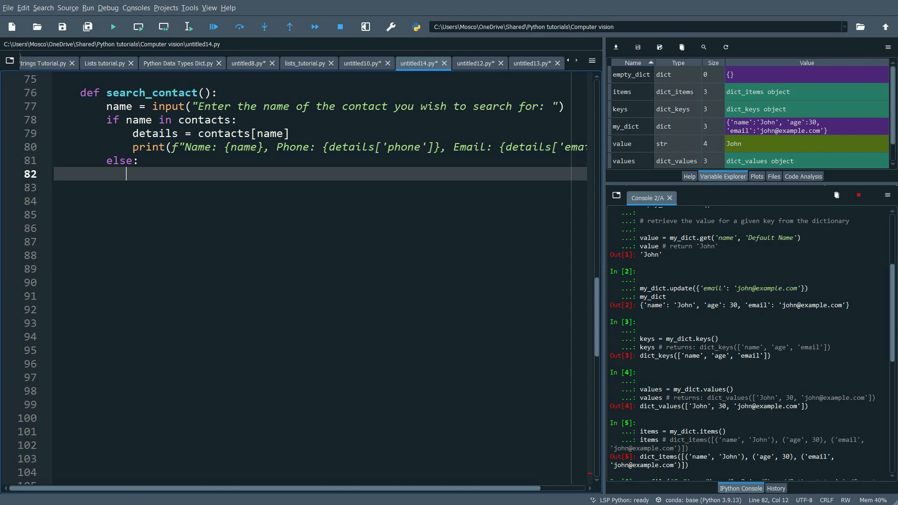
{"action": "type", "text": "print(\"Contact not found.\")"}
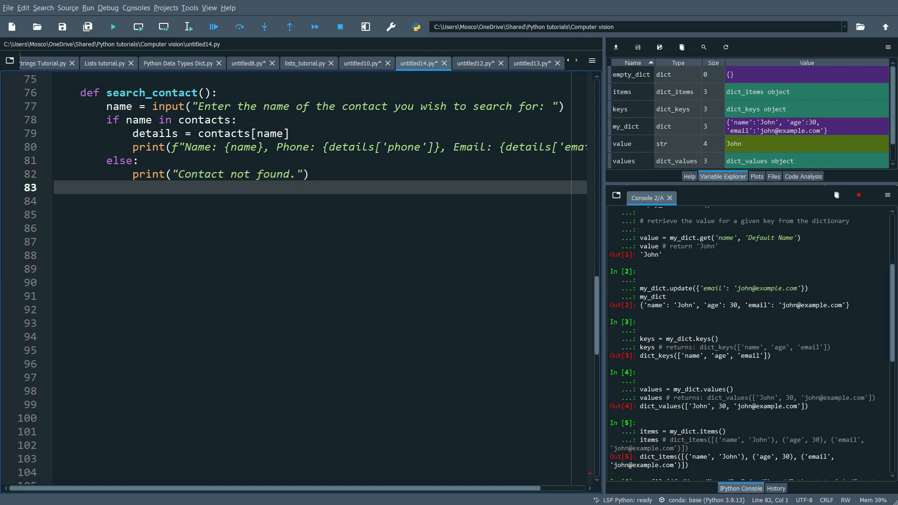
{"action": "type", "text": "while True:"}
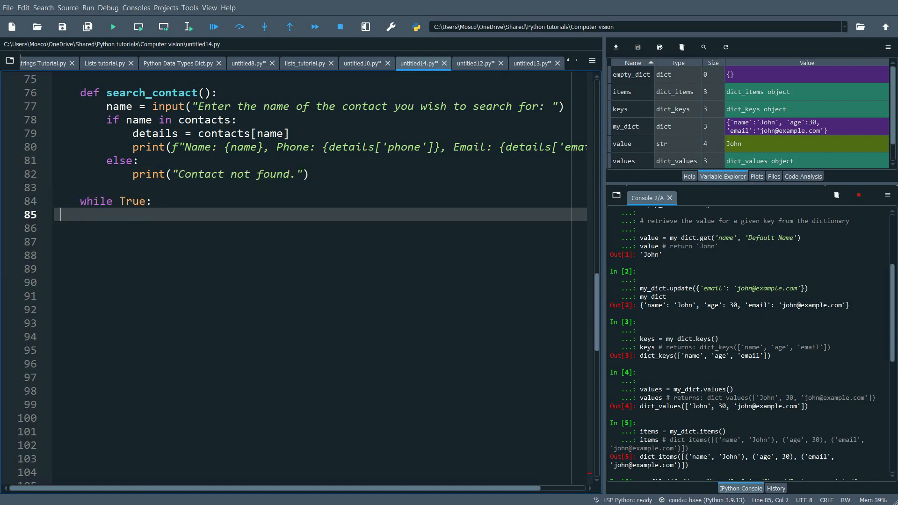
{"action": "type", "text": "print(\"\\n--- Contact Management System ---"}
{"action": "left_click", "coordinate": [320, 227]}
{"action": "type", "text": "print(\"1: Add a new contact"}
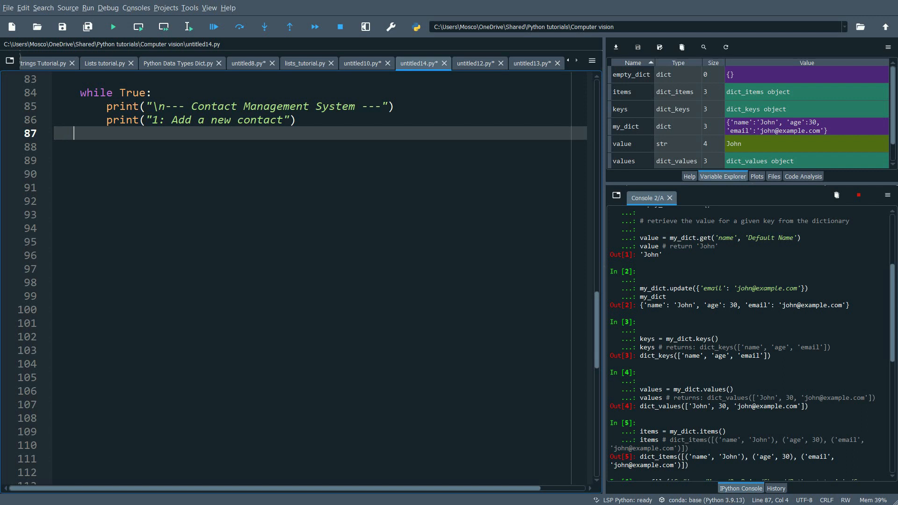
{"action": "type", "text": "print(\"2: Display all contacts\")"}
{"action": "left_click", "coordinate": [320, 145]}
{"action": "type", "text": "print(\"3: Update an existing contact"}
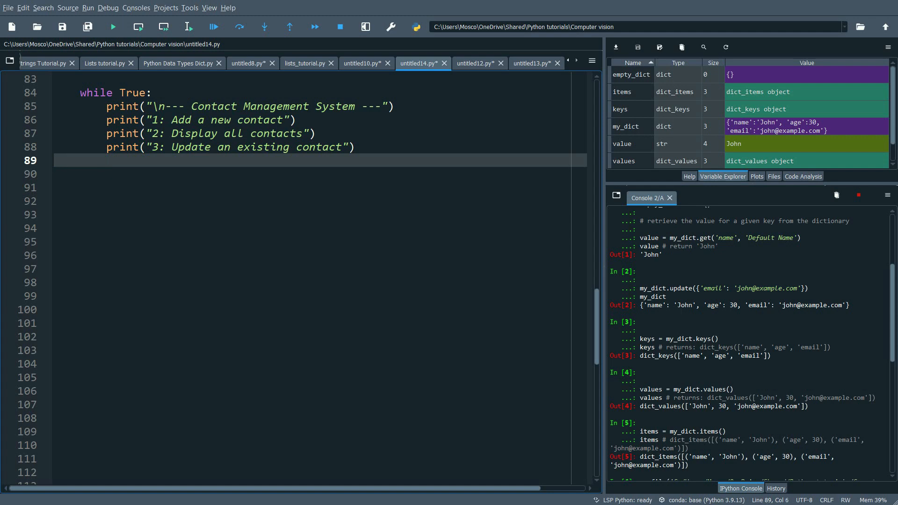
{"action": "type", "text": "print(\"4: Delete a contact\")"}
{"action": "left_click", "coordinate": [320, 188]}
{"action": "type", "text": "print(\"5: Search for a"}
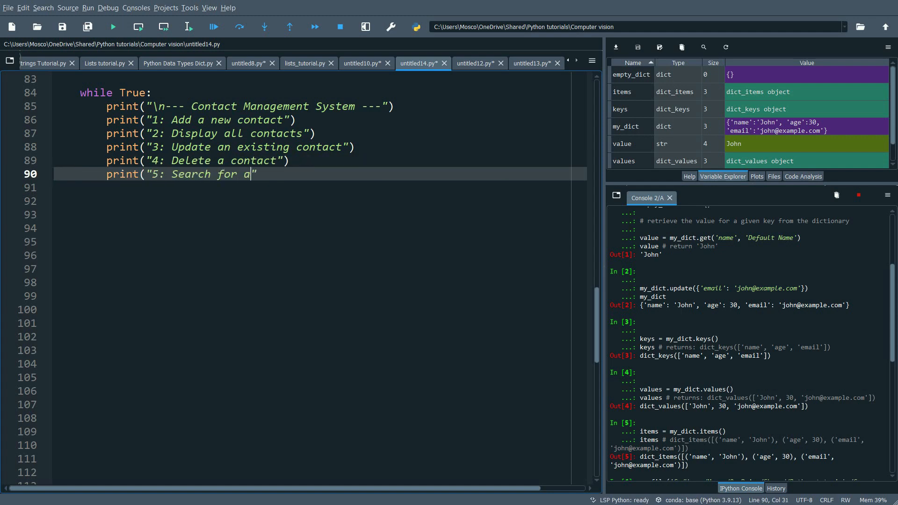
{"action": "type", "text": "contact\")"}
{"action": "left_click", "coordinate": [320, 241]}
{"action": "type", "text": "if cho"}
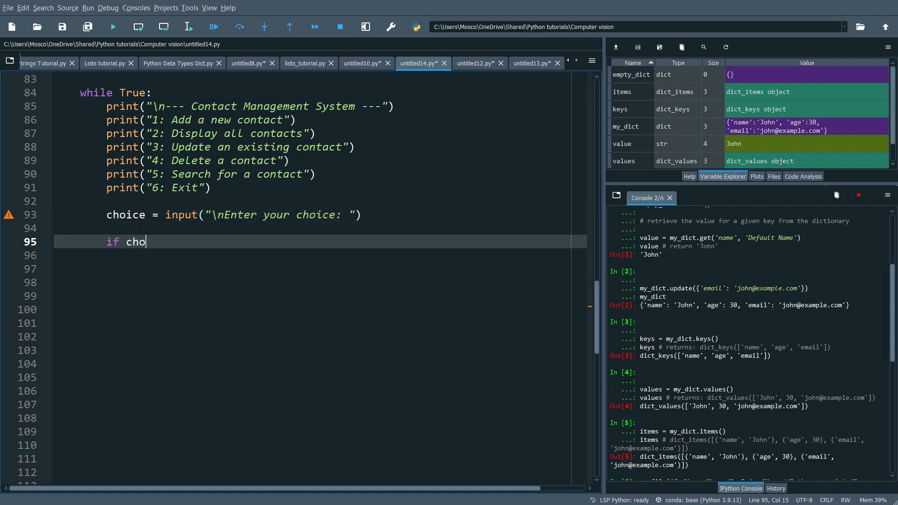
{"action": "type", "text": "ice == '1':"}
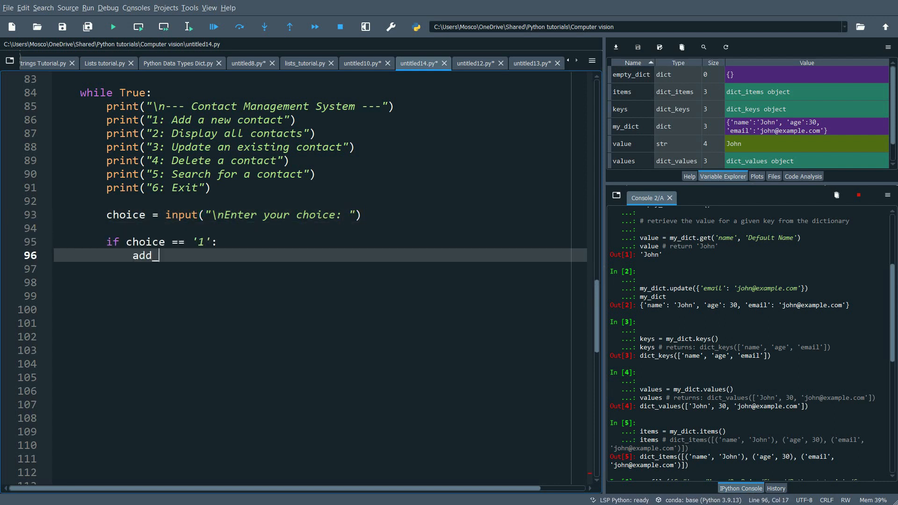
{"action": "type", "text": "contact()"}
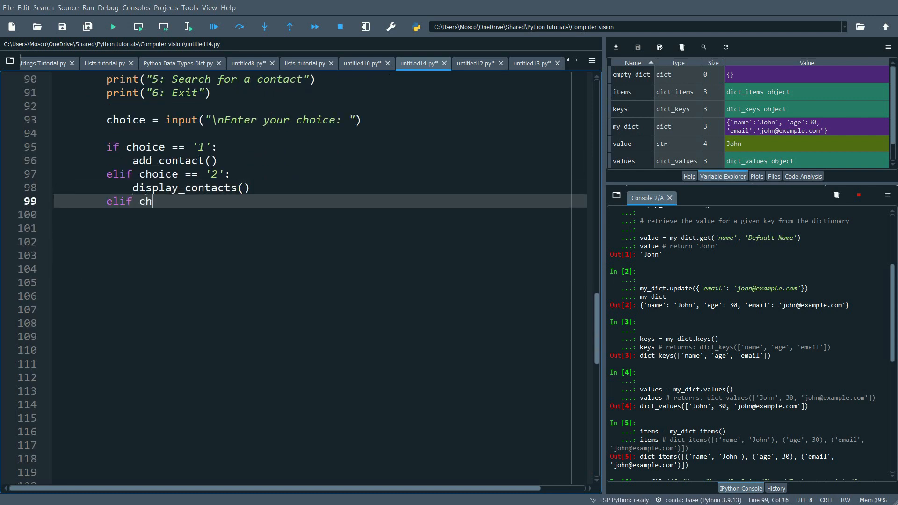
{"action": "type", "text": "oice == '3':"}
{"action": "left_click", "coordinate": [319, 227]}
{"action": "type", "text": "elif"}
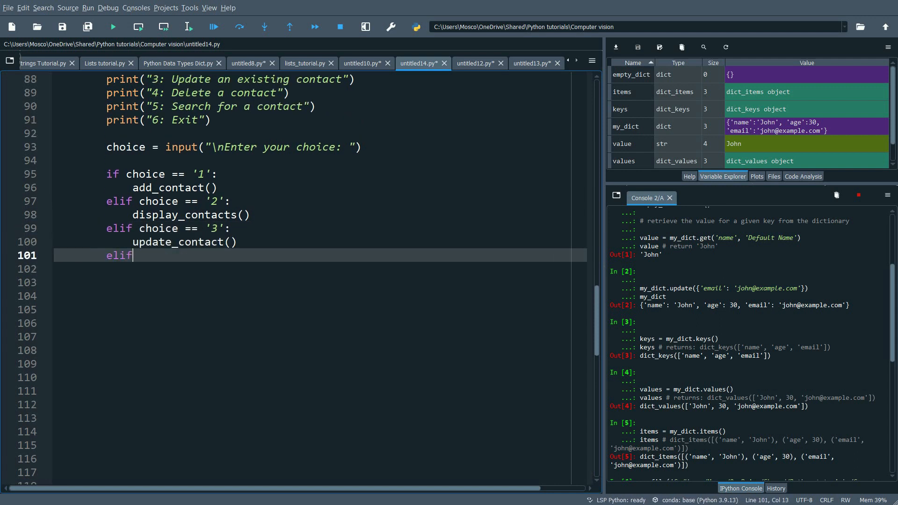
{"action": "type", "text": "choice == '4':"}
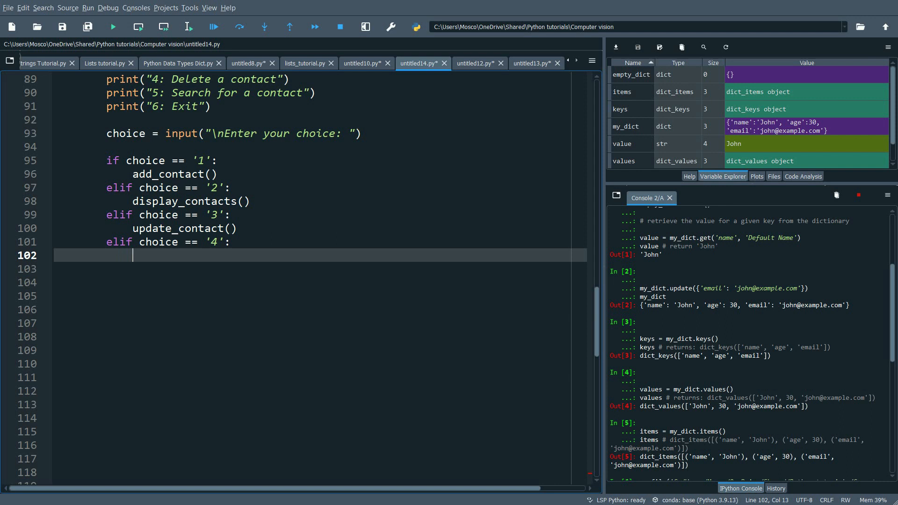
{"action": "type", "text": "delete_contact()\\nel"}
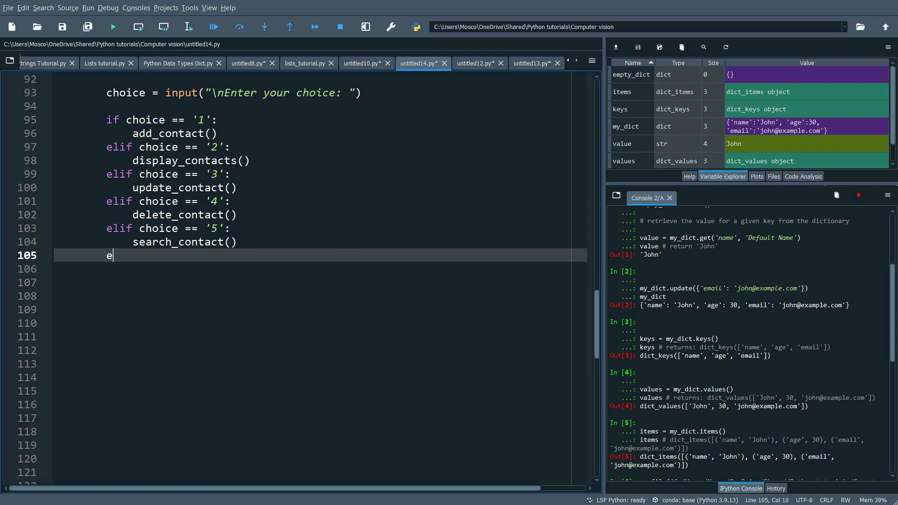
{"action": "type", "text": "lif choice == '6':"}
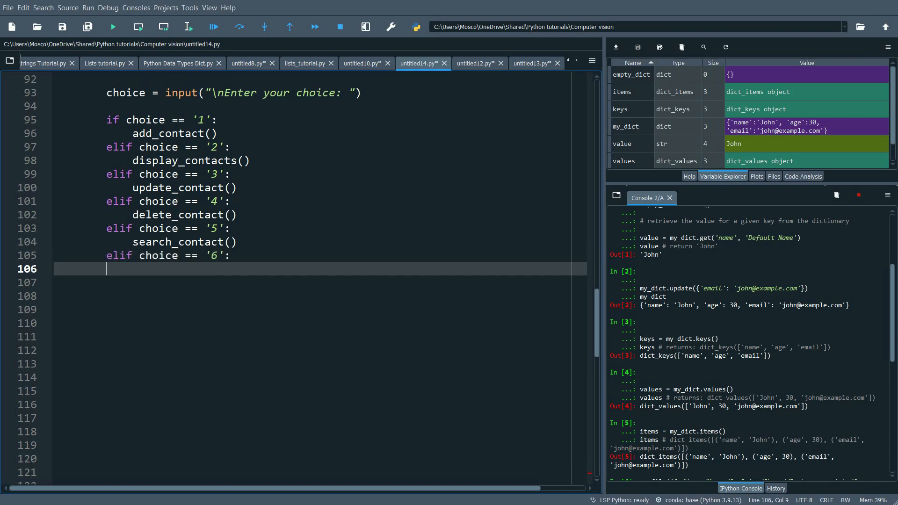
{"action": "type", "text": "print(\"Exiting the program. Goo"}
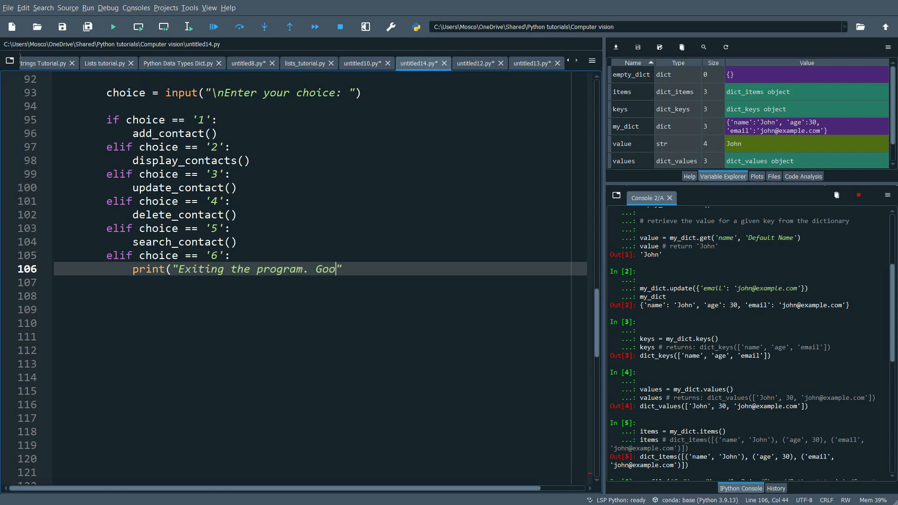
{"action": "type", "text": "dbye!\")"}
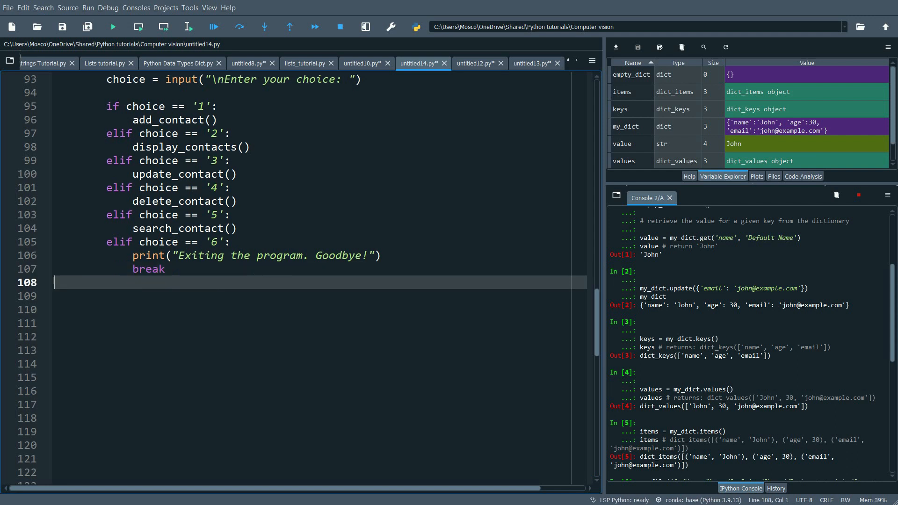
{"action": "type", "text": "else:"}
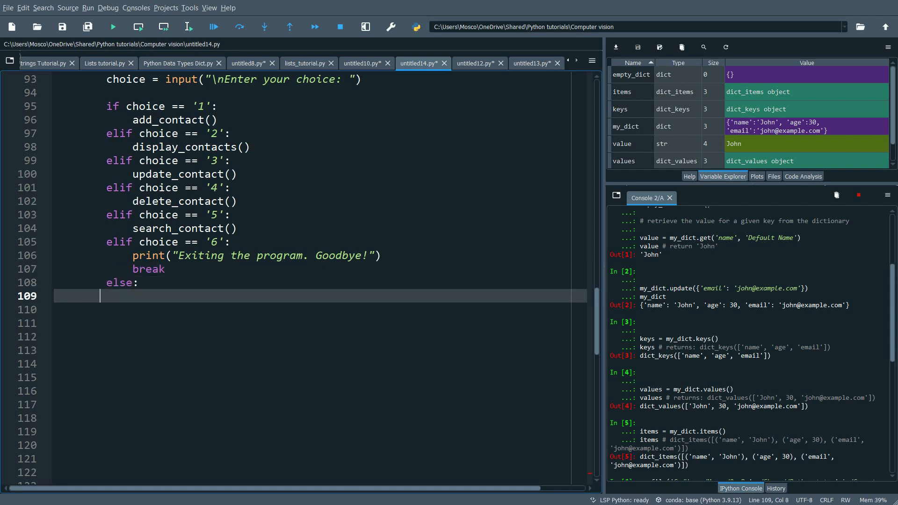
{"action": "type", "text": "print(\"Invalid choice. Please try again."}
{"action": "left_click", "coordinate": [319, 323]}
{"action": "type", "text": "if "}
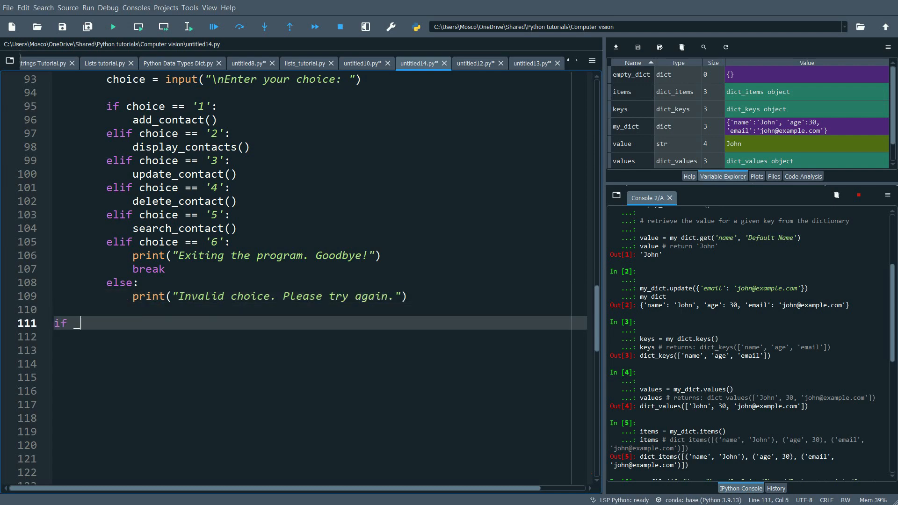
{"action": "type", "text": "__name__ == \"__main__\":"}
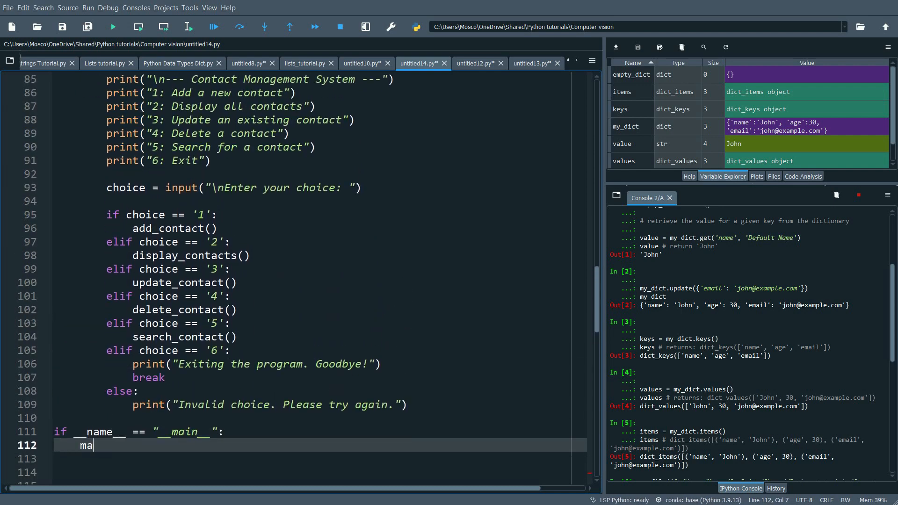